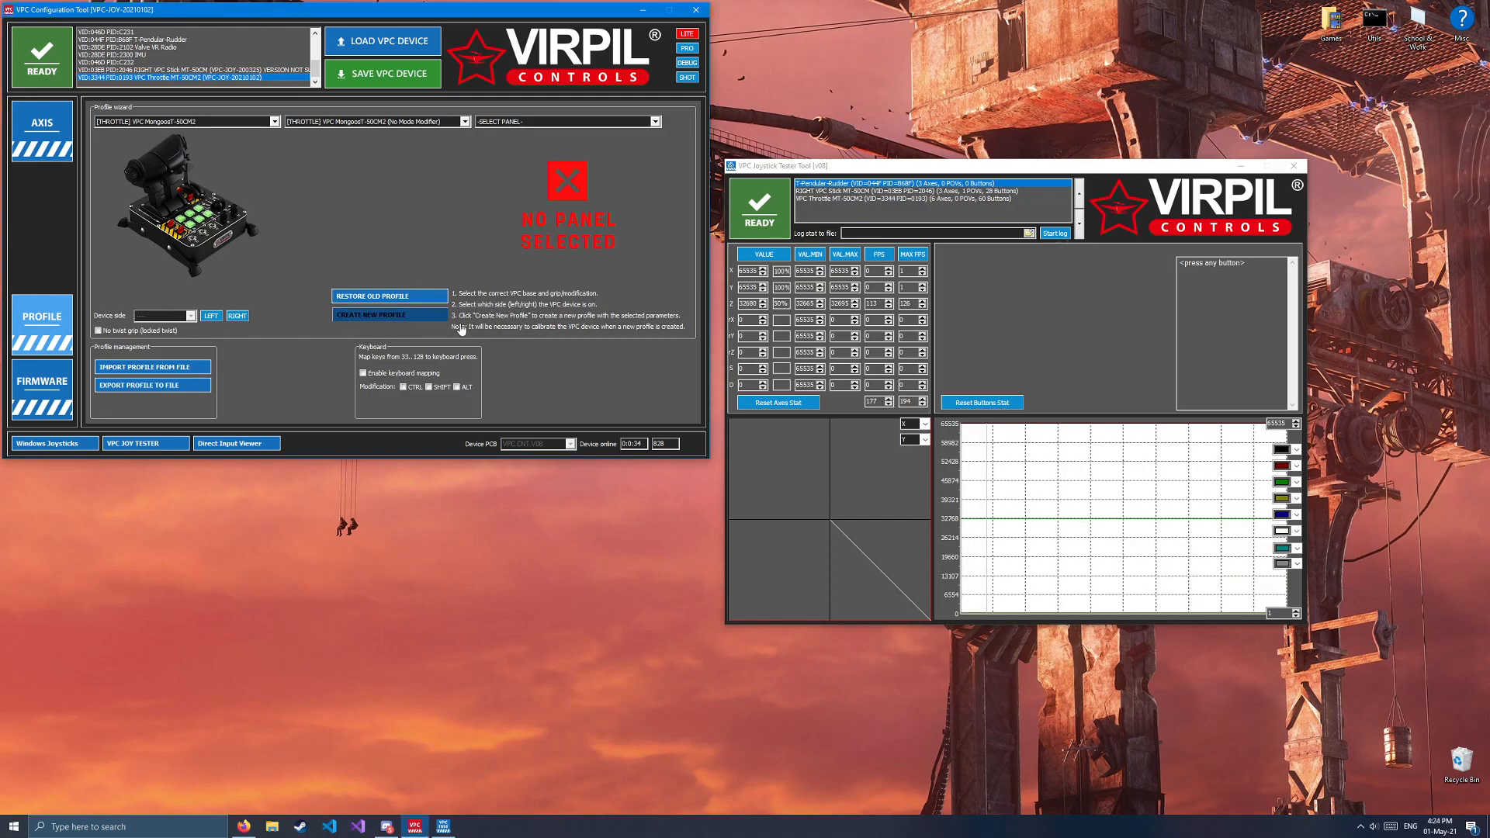
Step: Create a new profile for the Mongoose T-50CM2 throttle base with no panel
{"action": "left_click", "coordinate": [381, 72]}
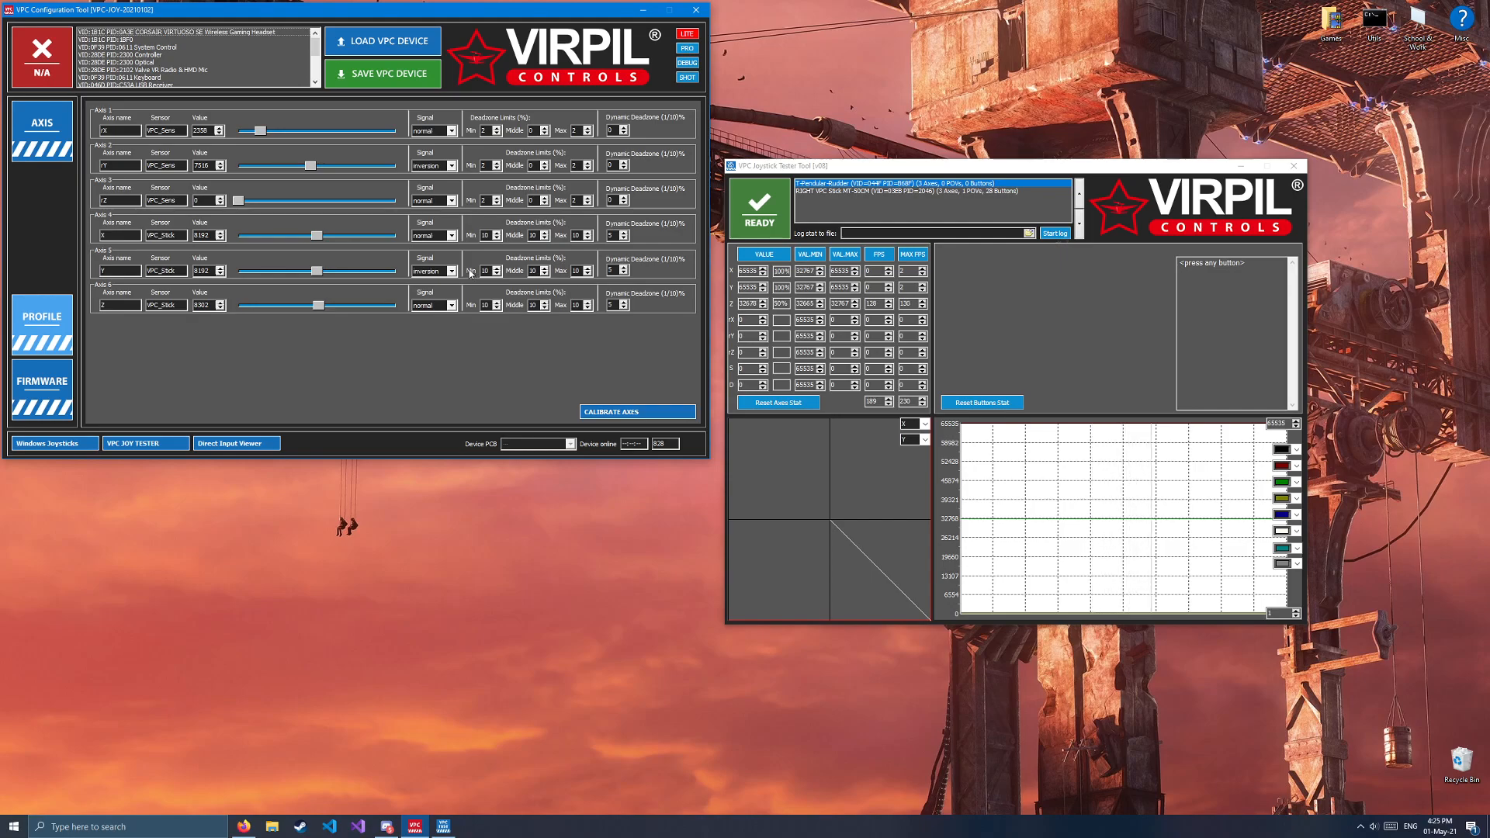
{"action": "left_click", "coordinate": [42, 322]}
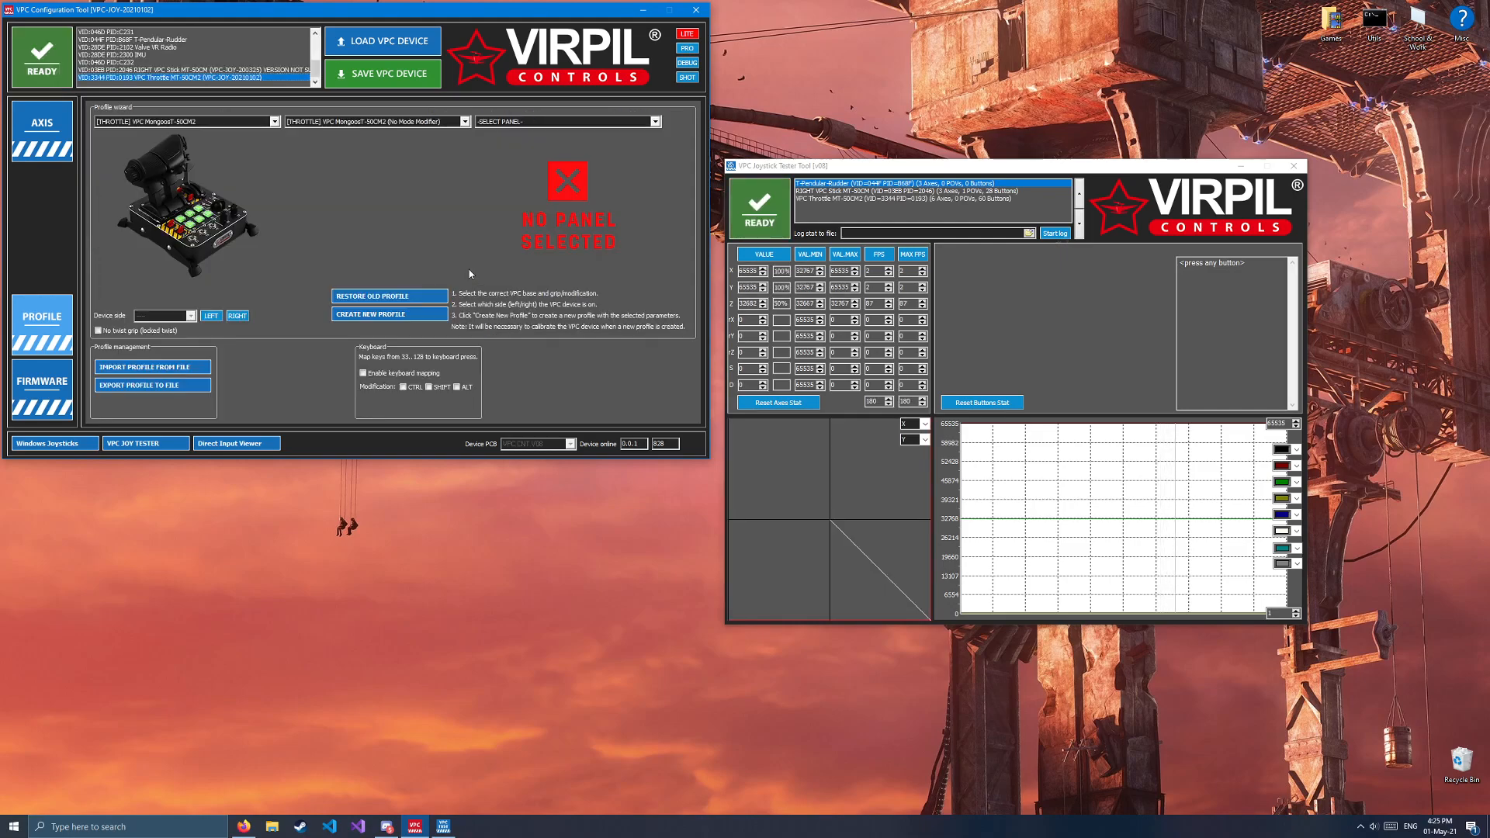
{"action": "left_click", "coordinate": [381, 40]}
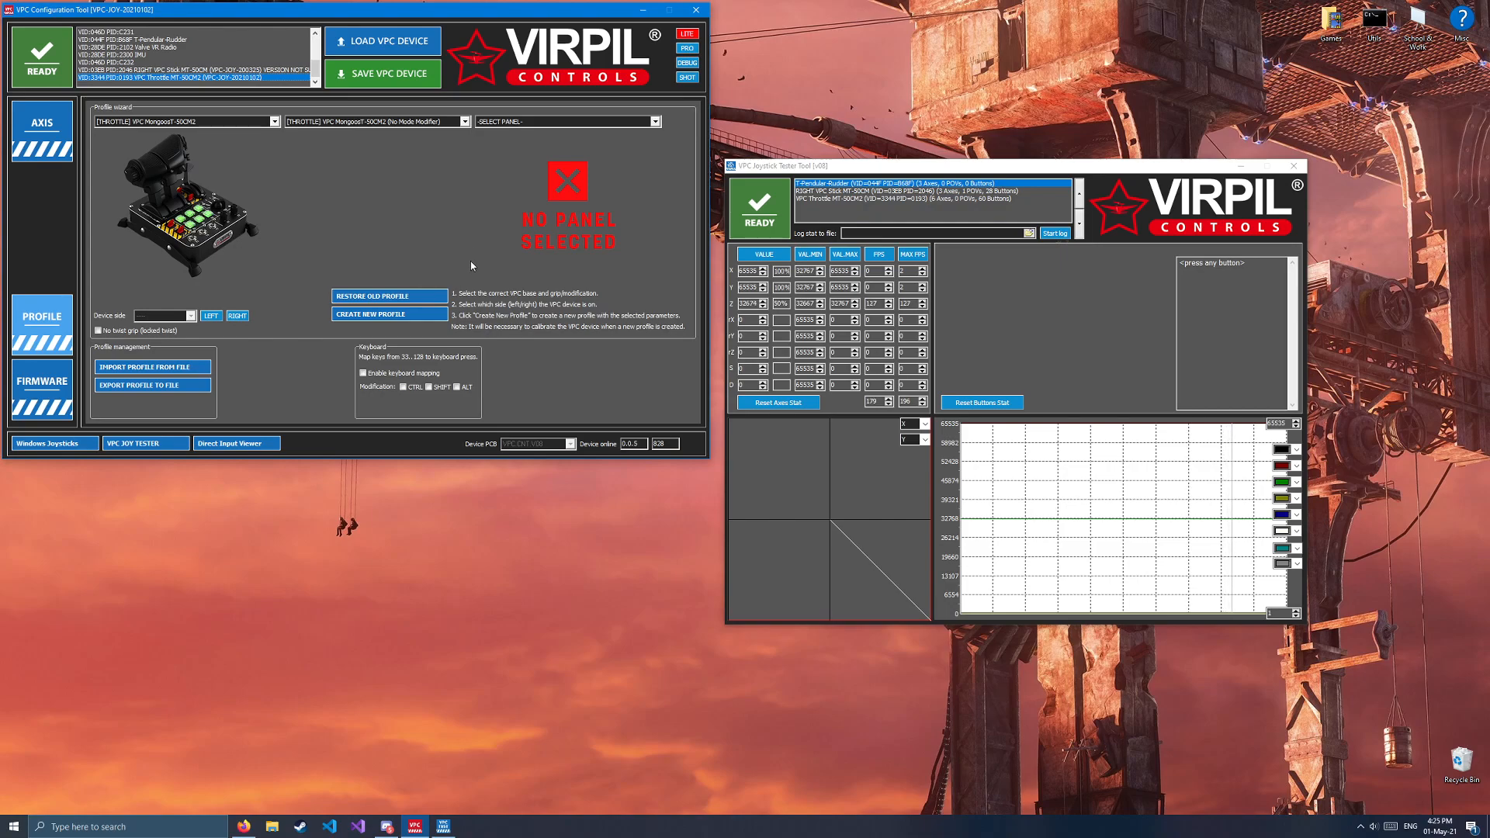
{"action": "mouse_move", "coordinate": [670, 161]}
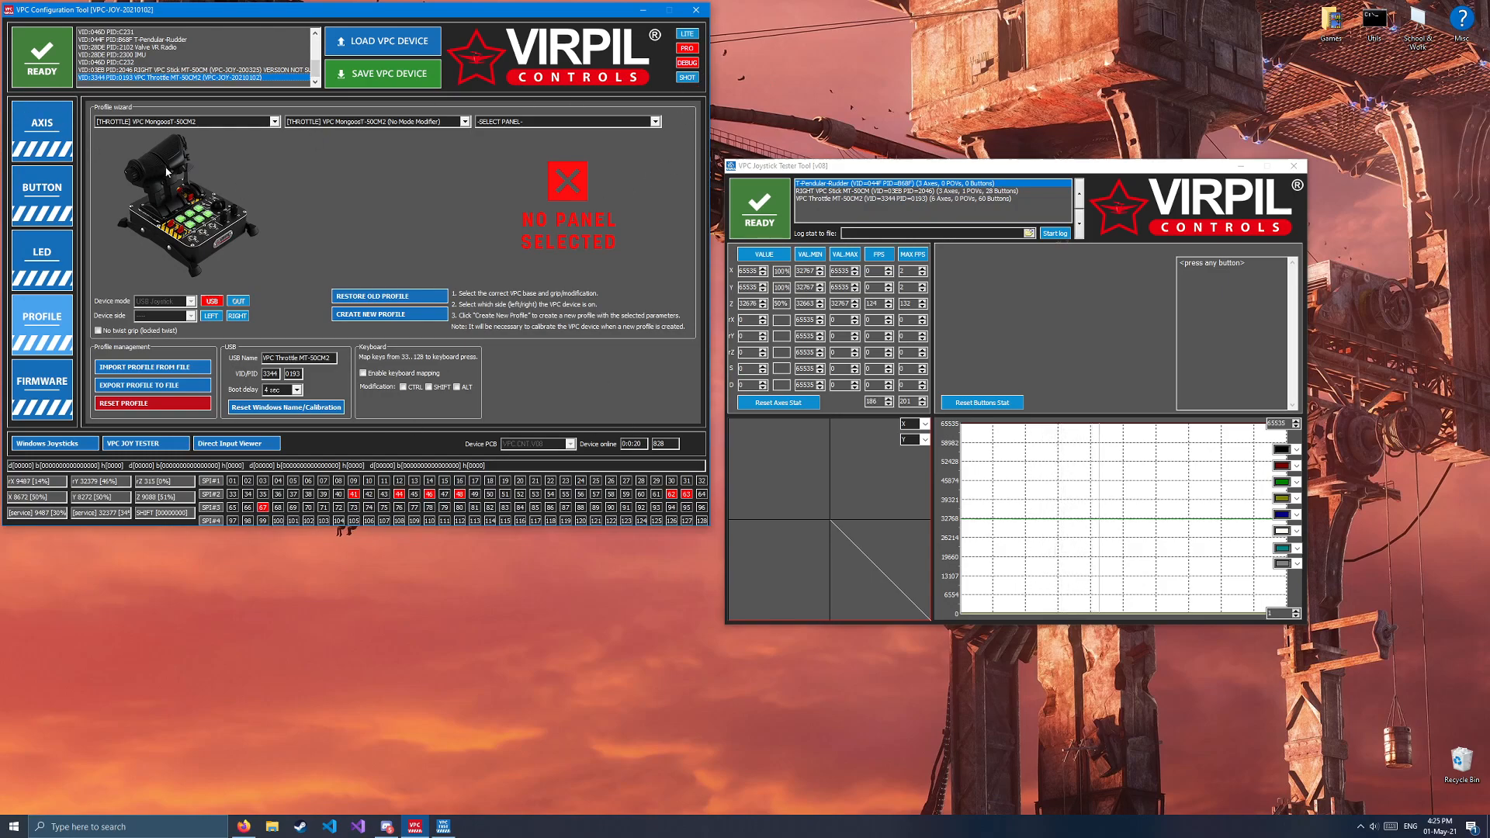
Step: Add the first Servo axis on sensor port 1 with No center calibration
{"action": "left_click", "coordinate": [42, 127]}
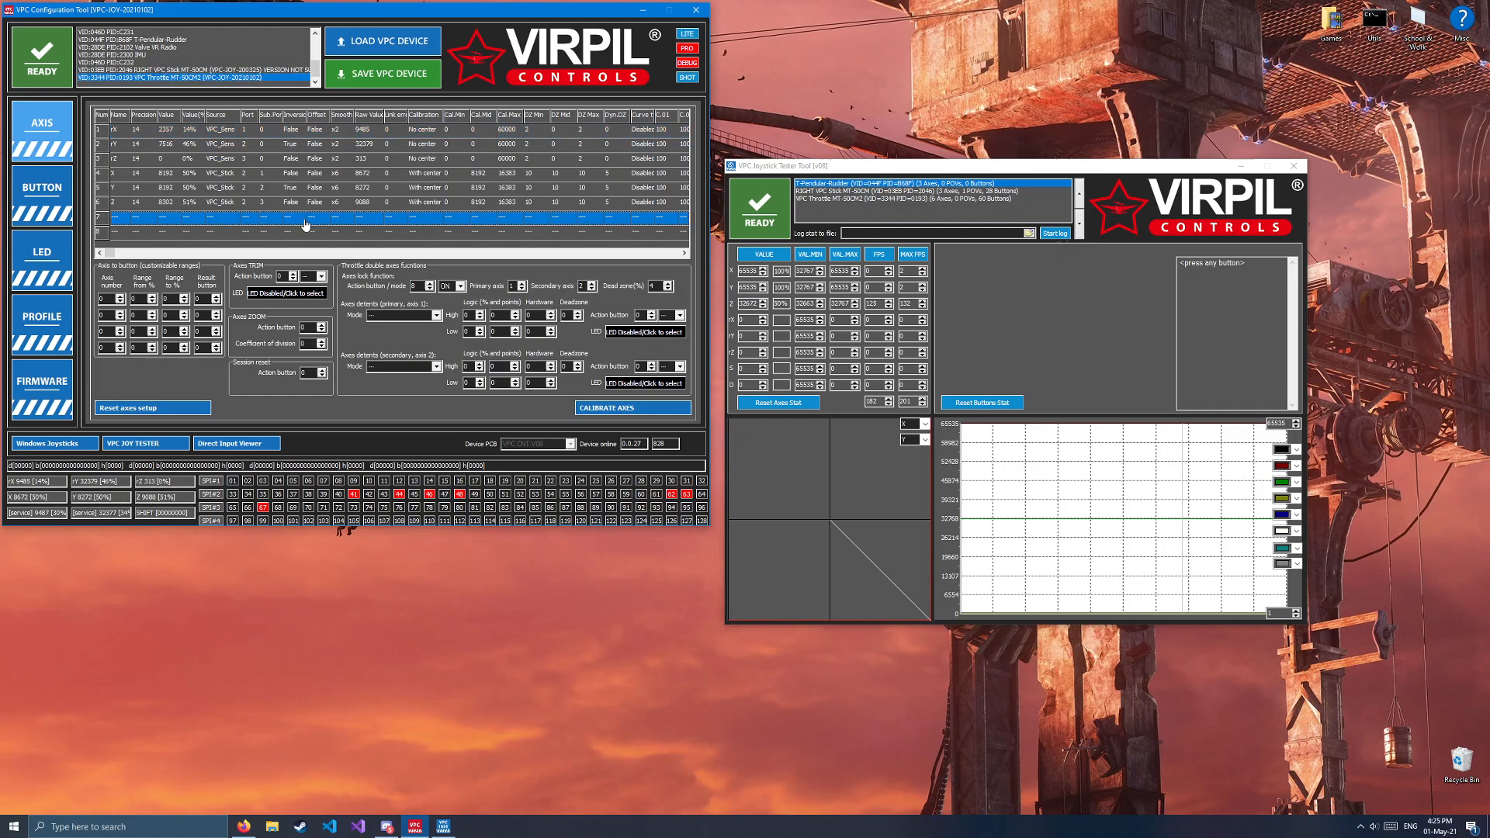
{"action": "double_click", "coordinate": [304, 216]}
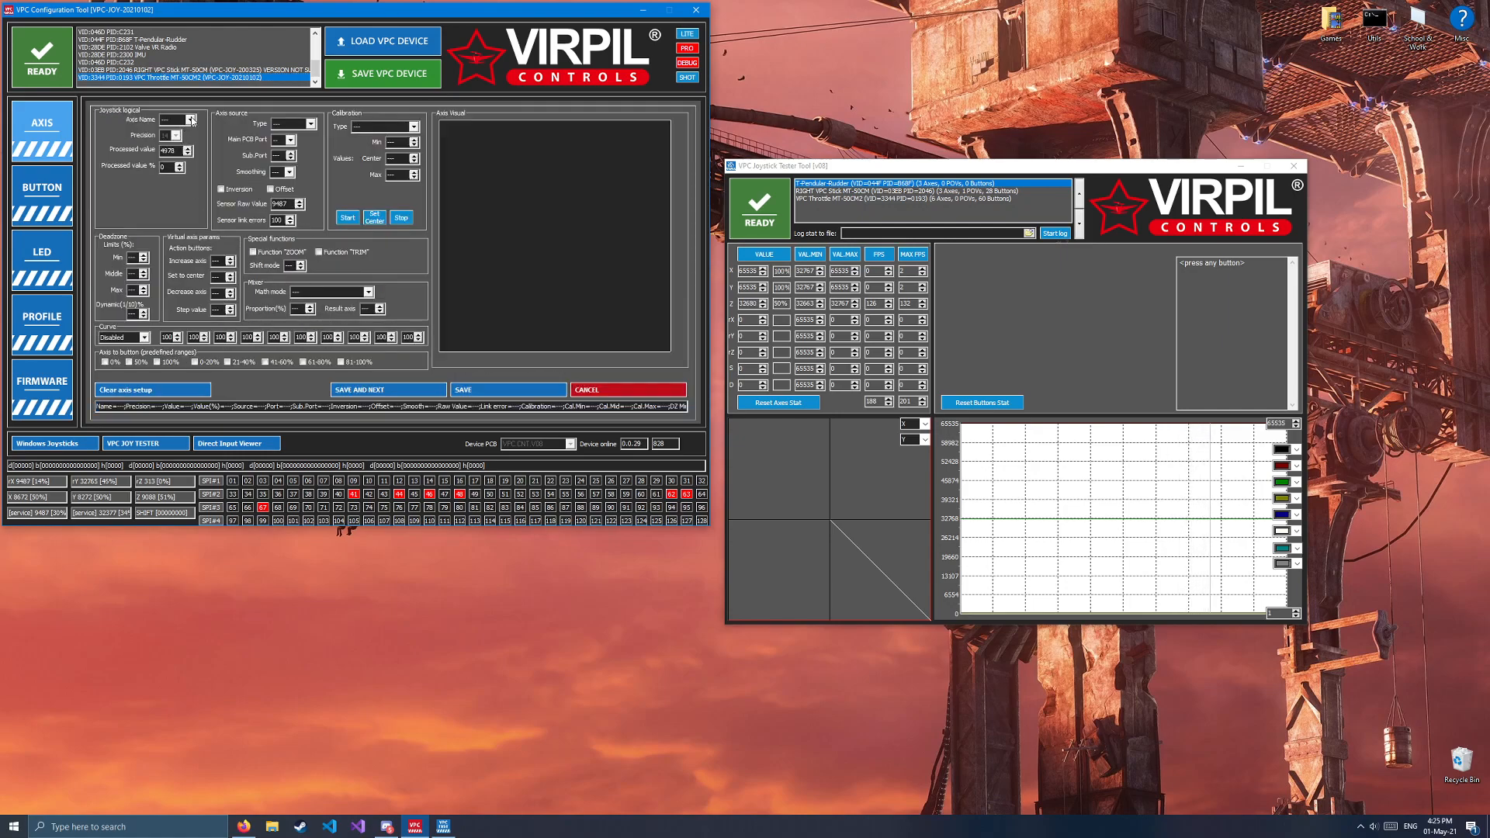
{"action": "left_click", "coordinate": [190, 119]}
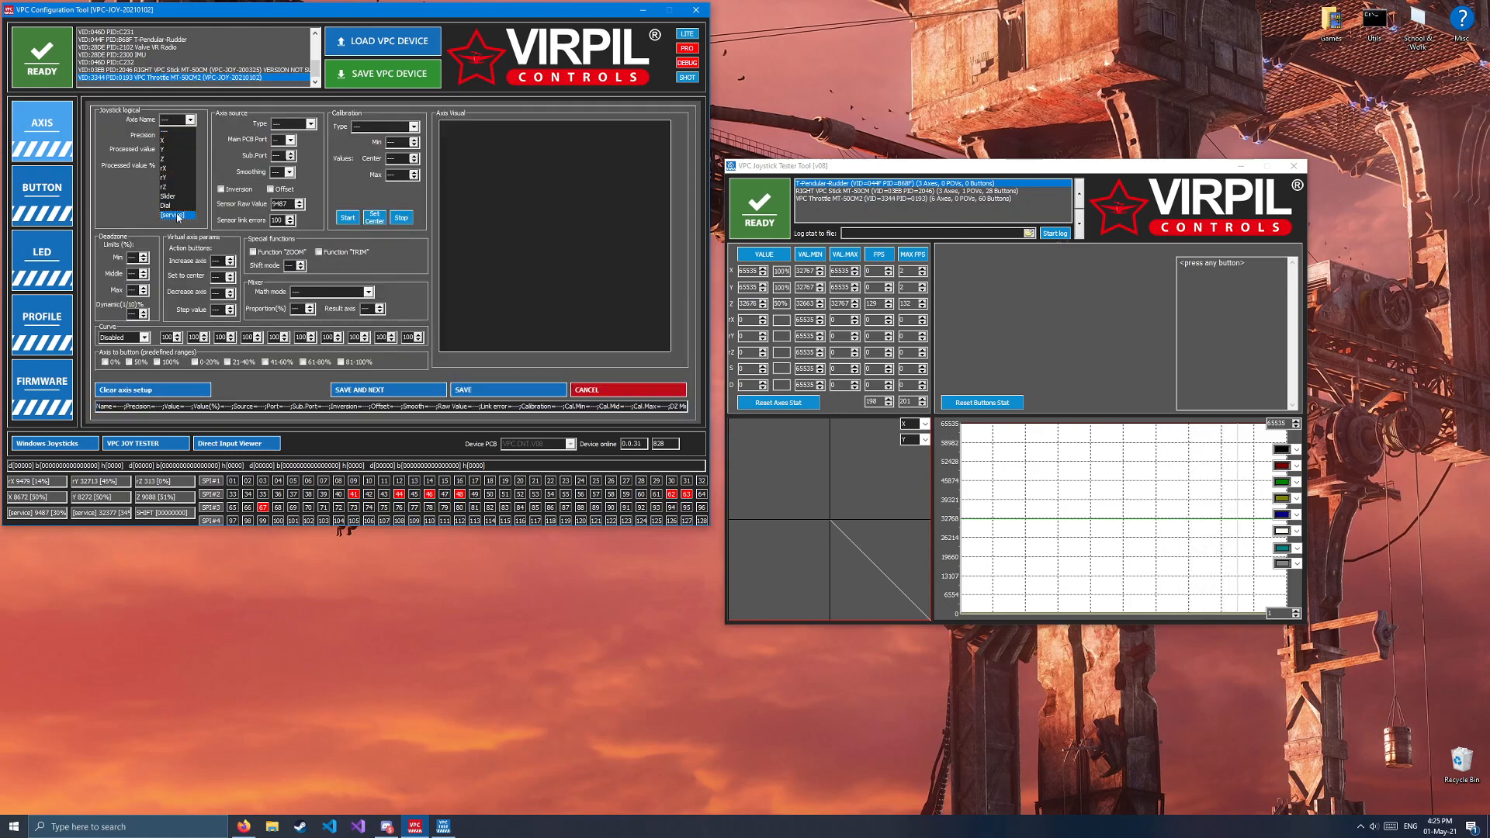
{"action": "left_click", "coordinate": [177, 216]}
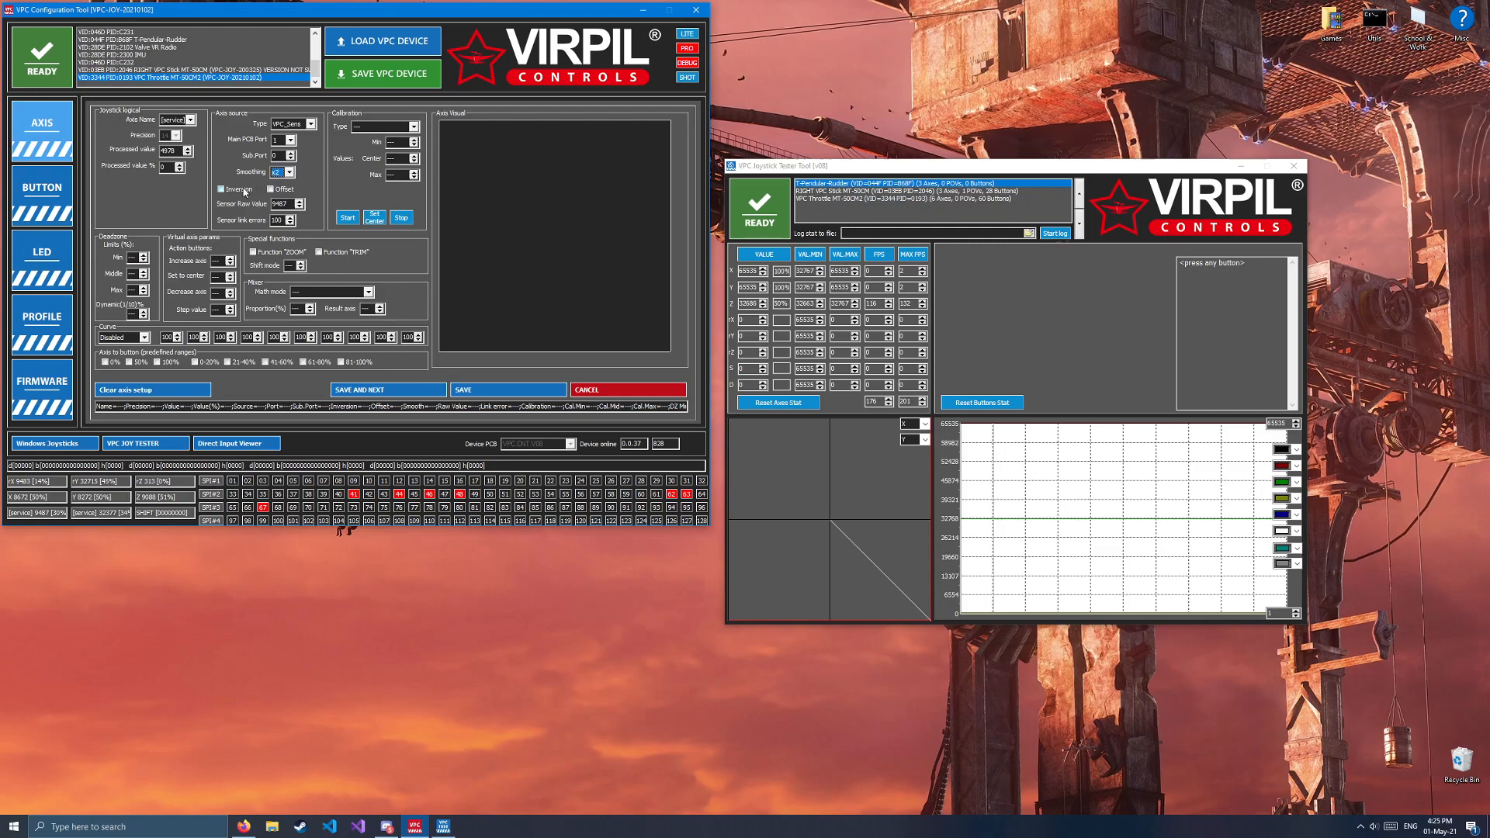
{"action": "left_click", "coordinate": [380, 127]}
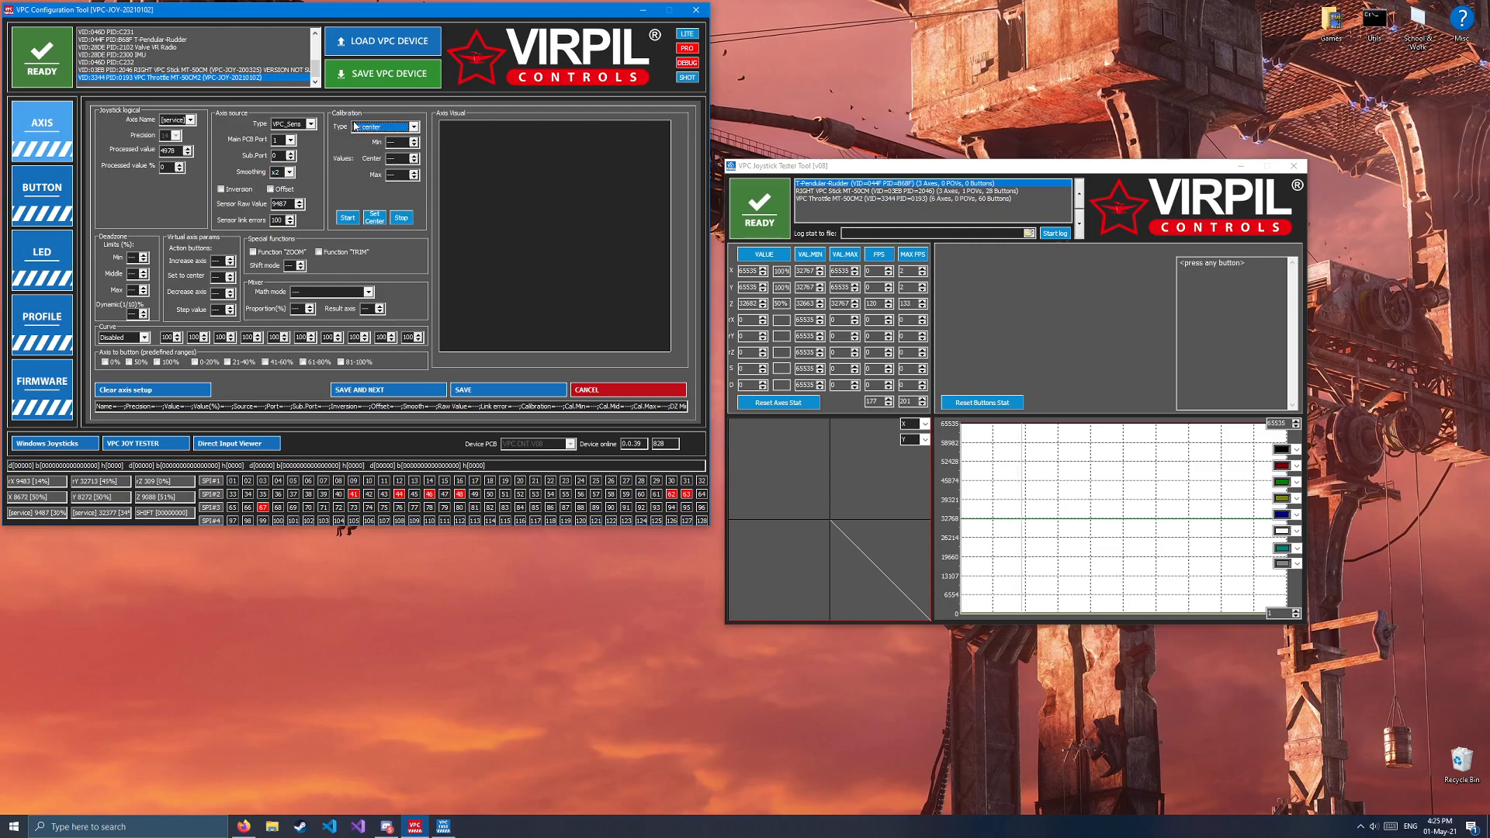
{"action": "left_click", "coordinate": [380, 127]}
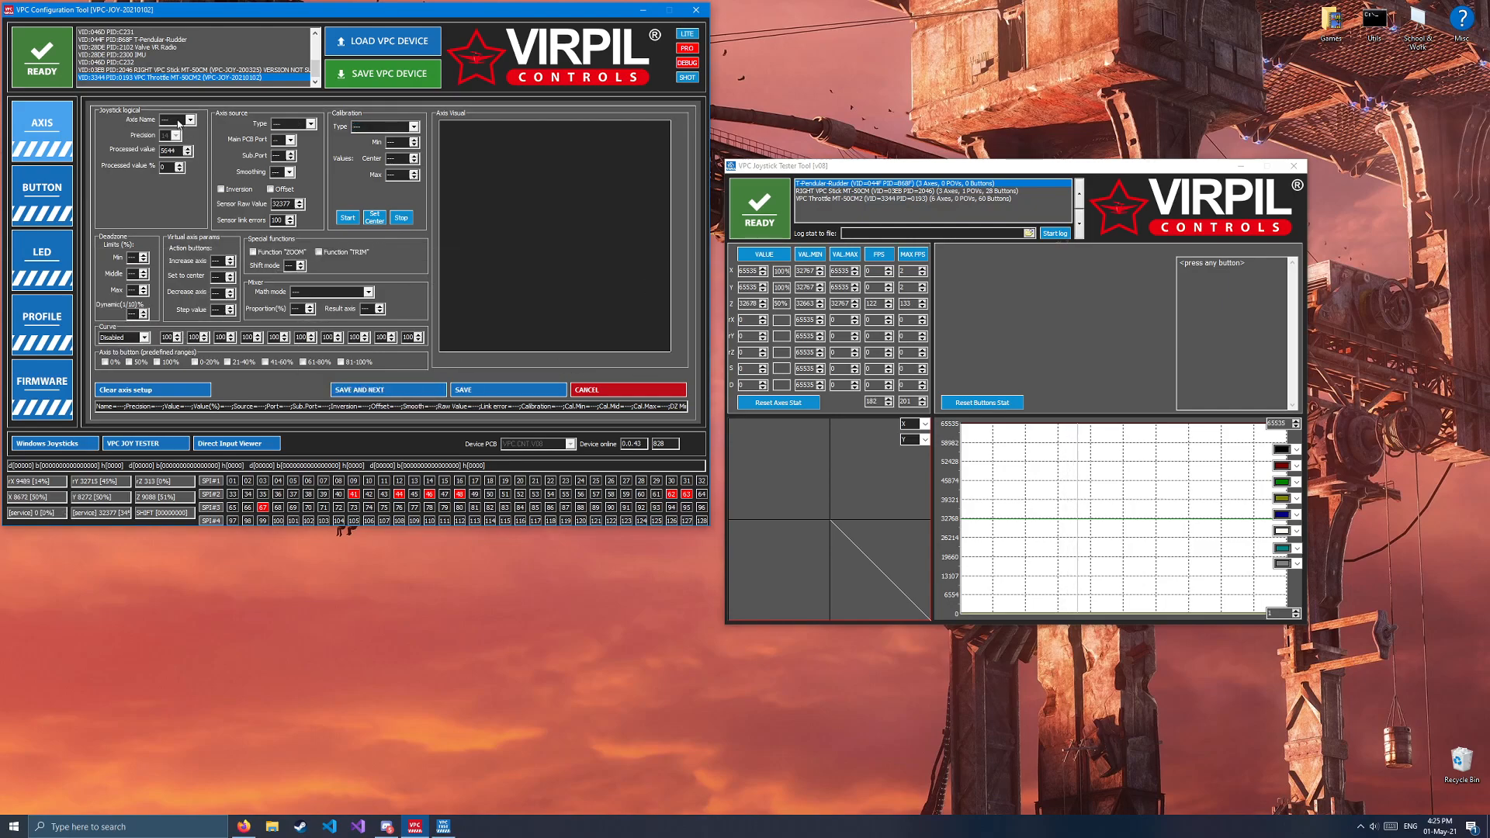
Step: Add the second Servo axis from VPC_Sens port 2 with x2 smoothing
{"action": "left_click", "coordinate": [312, 124]}
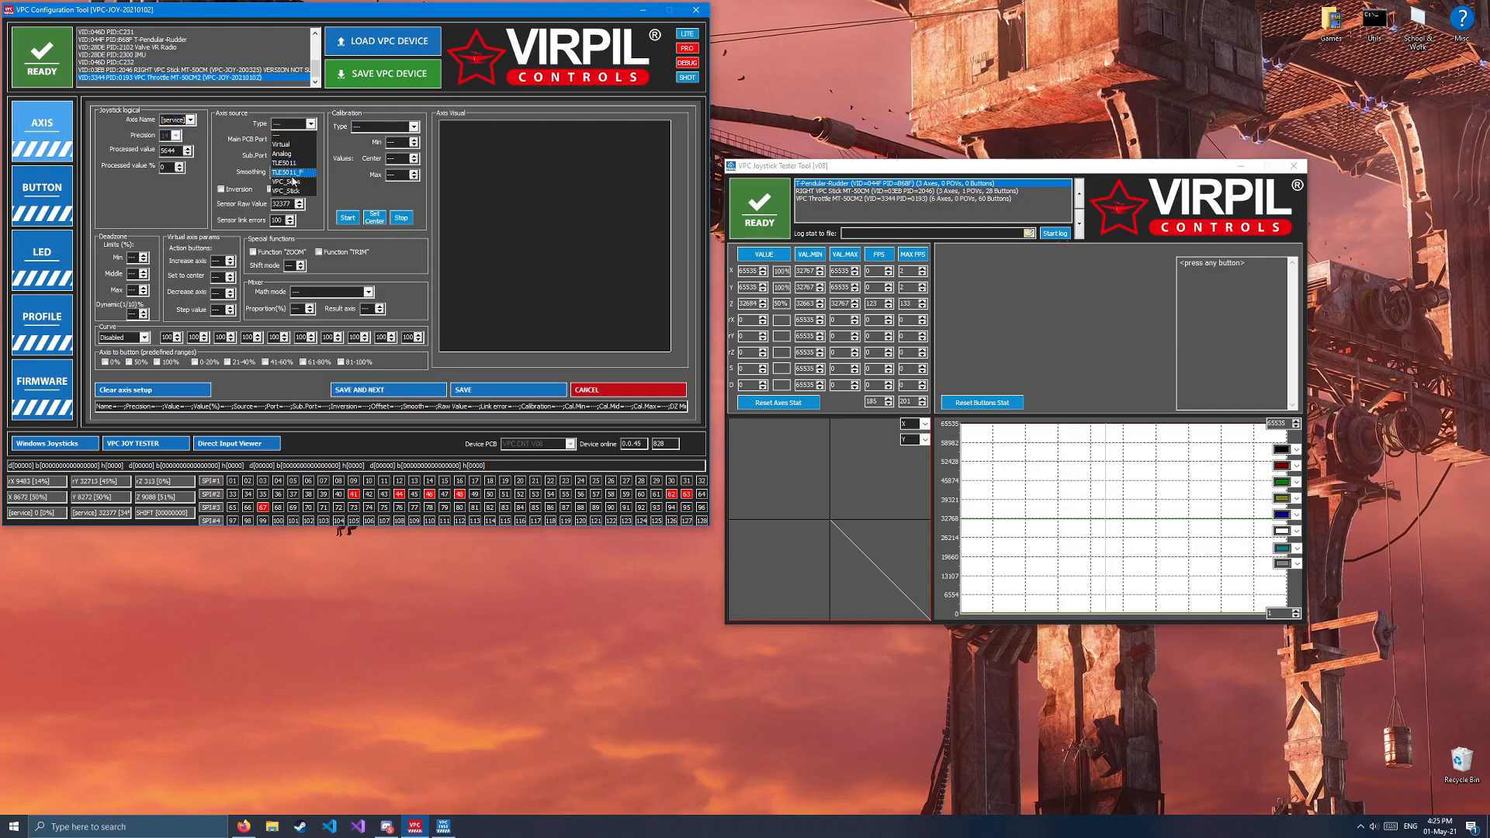
{"action": "left_click", "coordinate": [288, 177]}
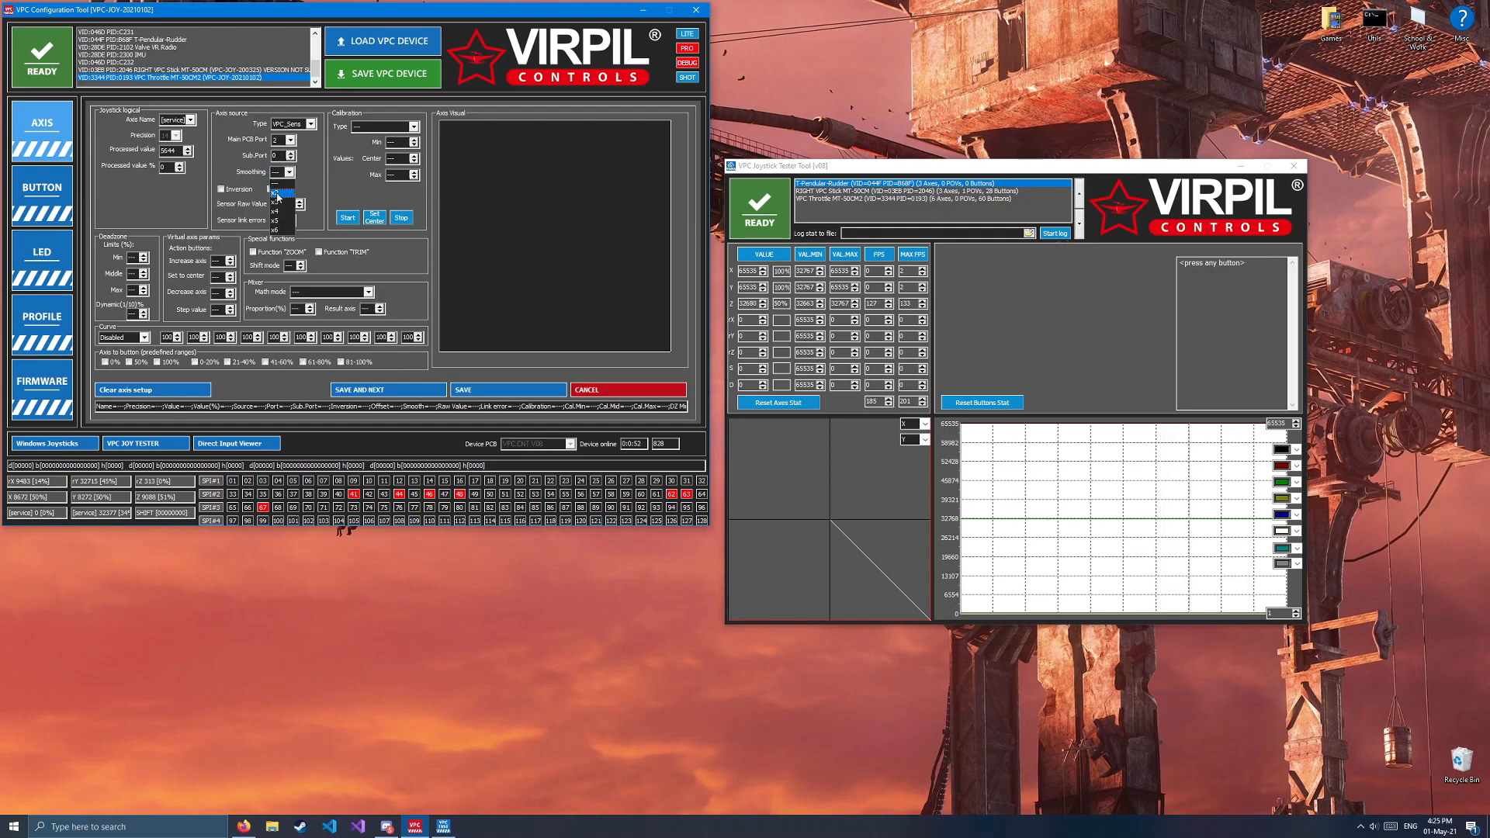
{"action": "left_click", "coordinate": [409, 127]}
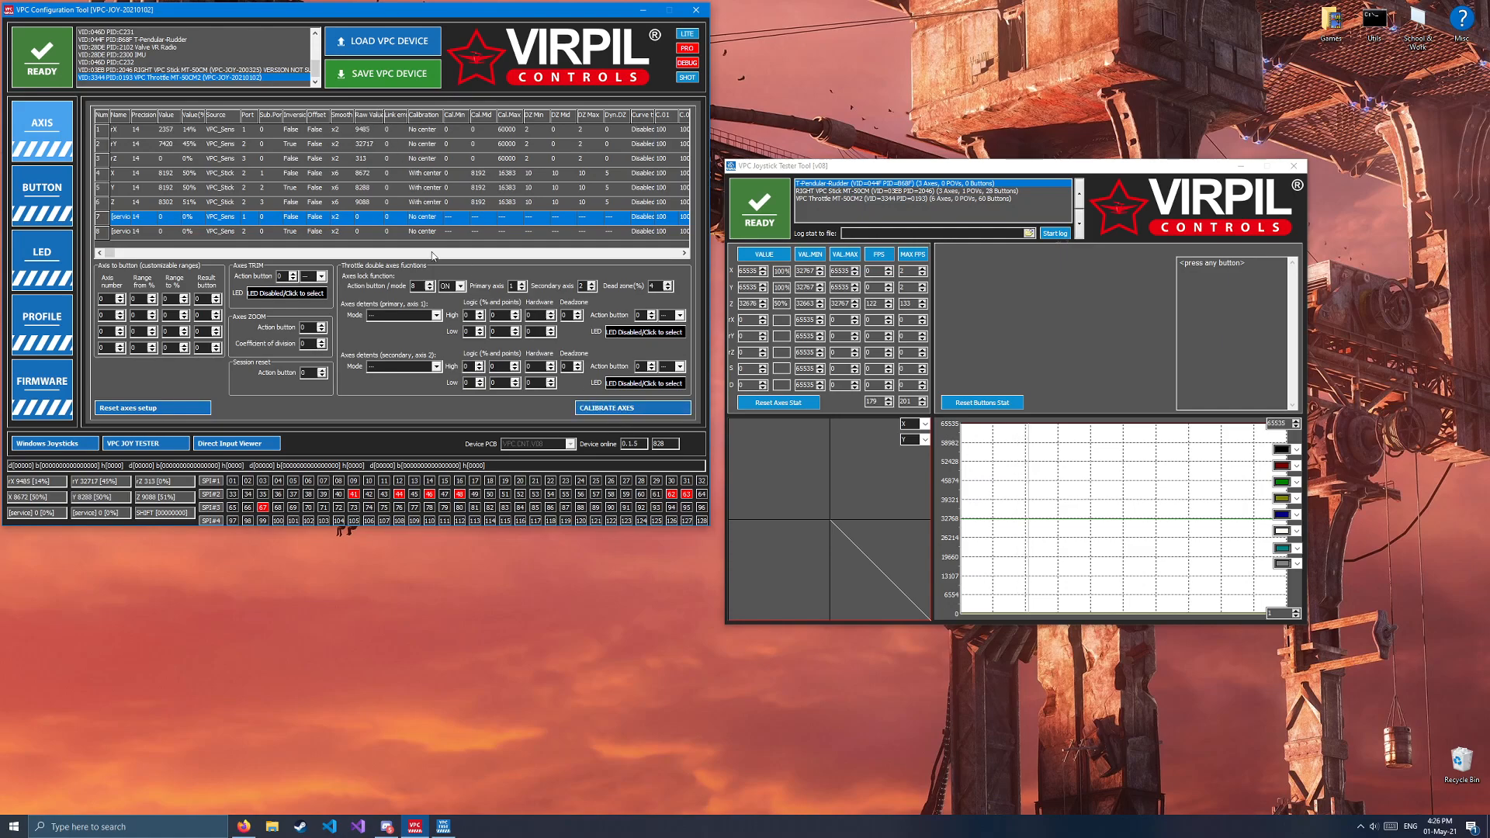
Step: Run axis calibration, sweeping every lever through its full range to record min and max
{"action": "left_click", "coordinate": [631, 408]}
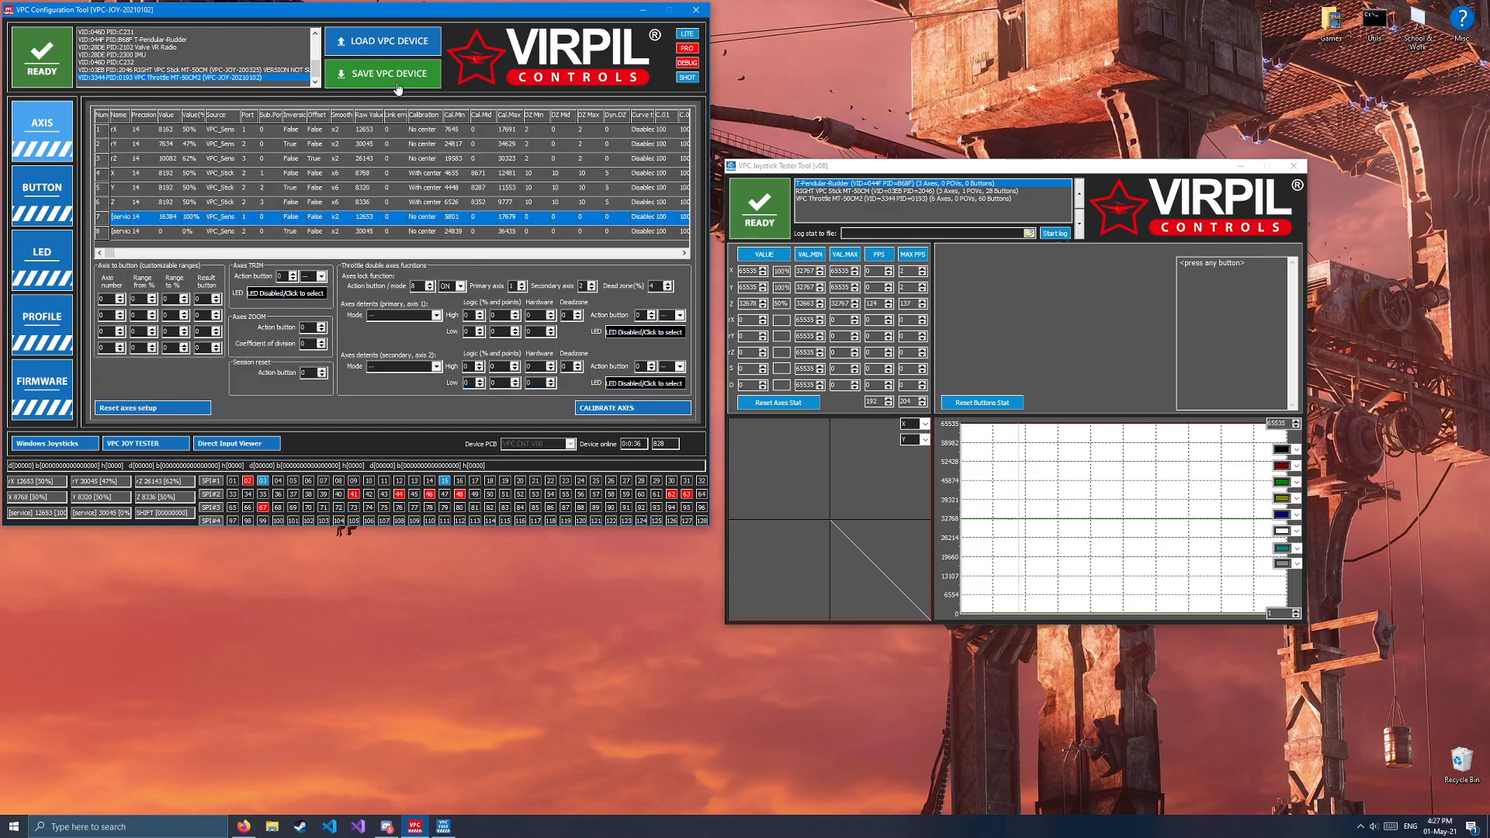
Step: Save the calibrated profile to the throttle and confirm each axis sweeps 0% to 100%
{"action": "left_click", "coordinate": [381, 73]}
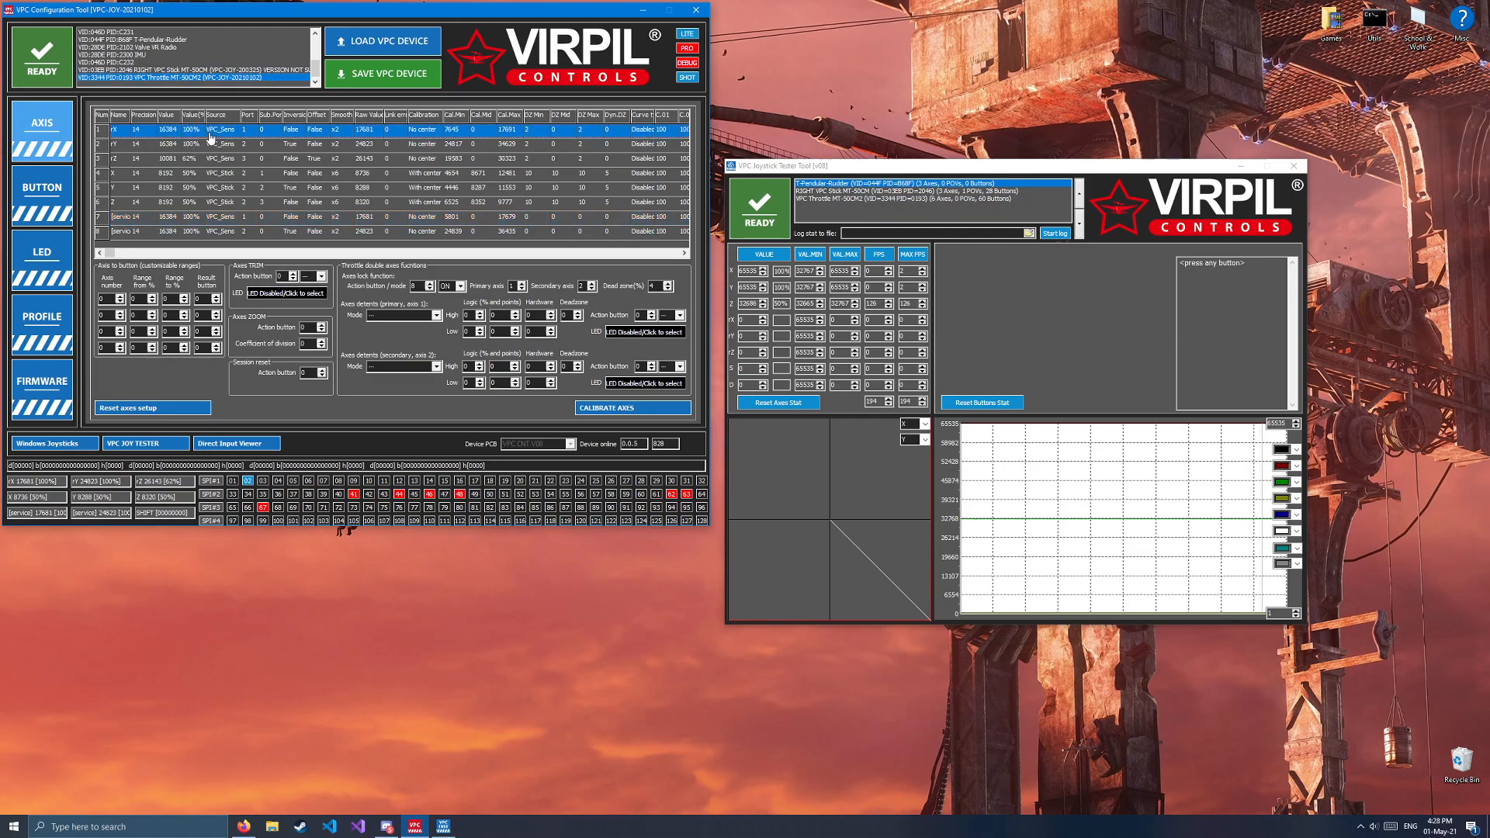
{"action": "left_click", "coordinate": [219, 144]}
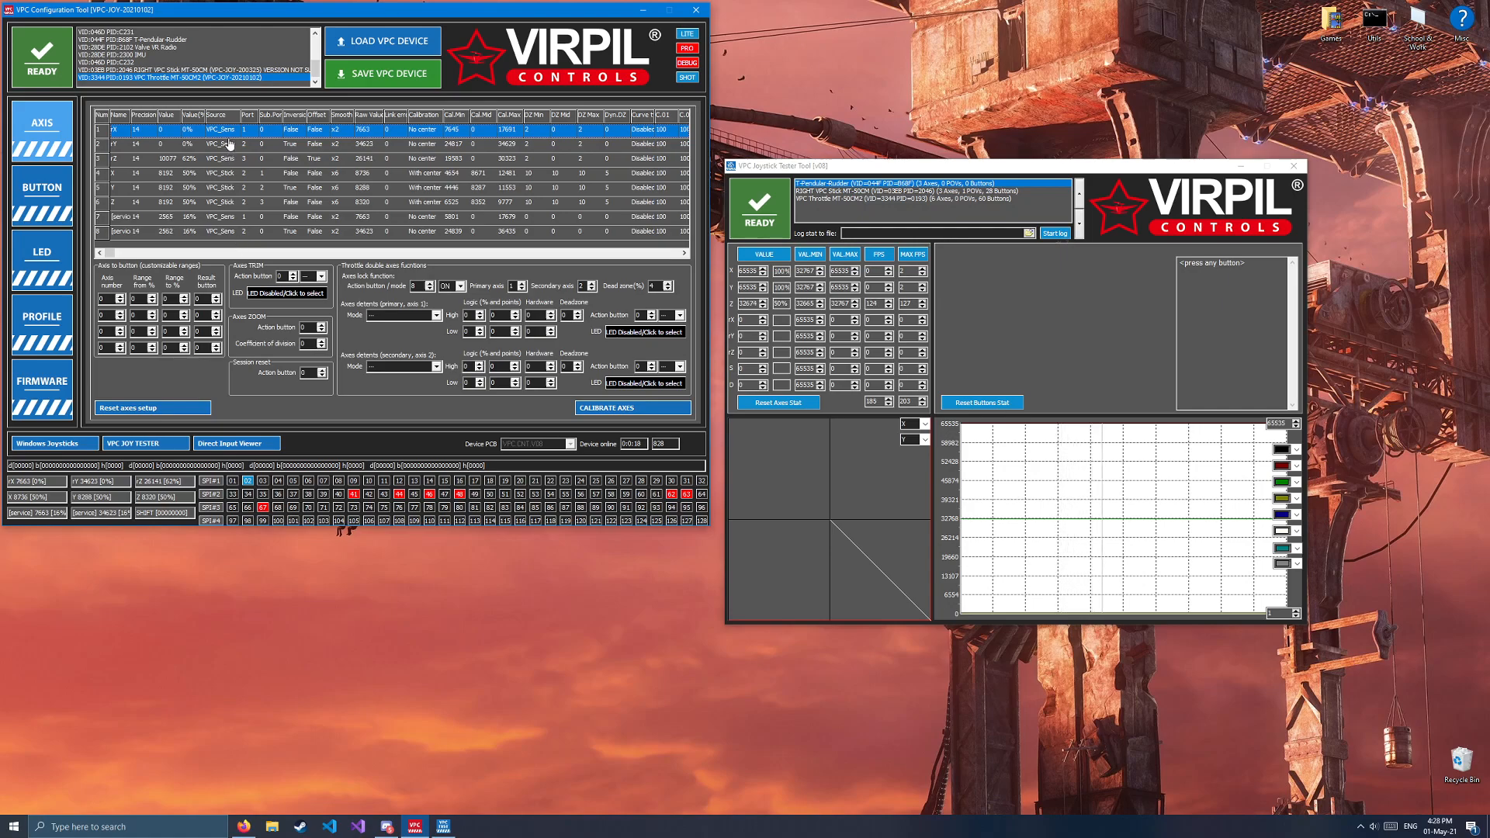
{"action": "left_click", "coordinate": [219, 143]}
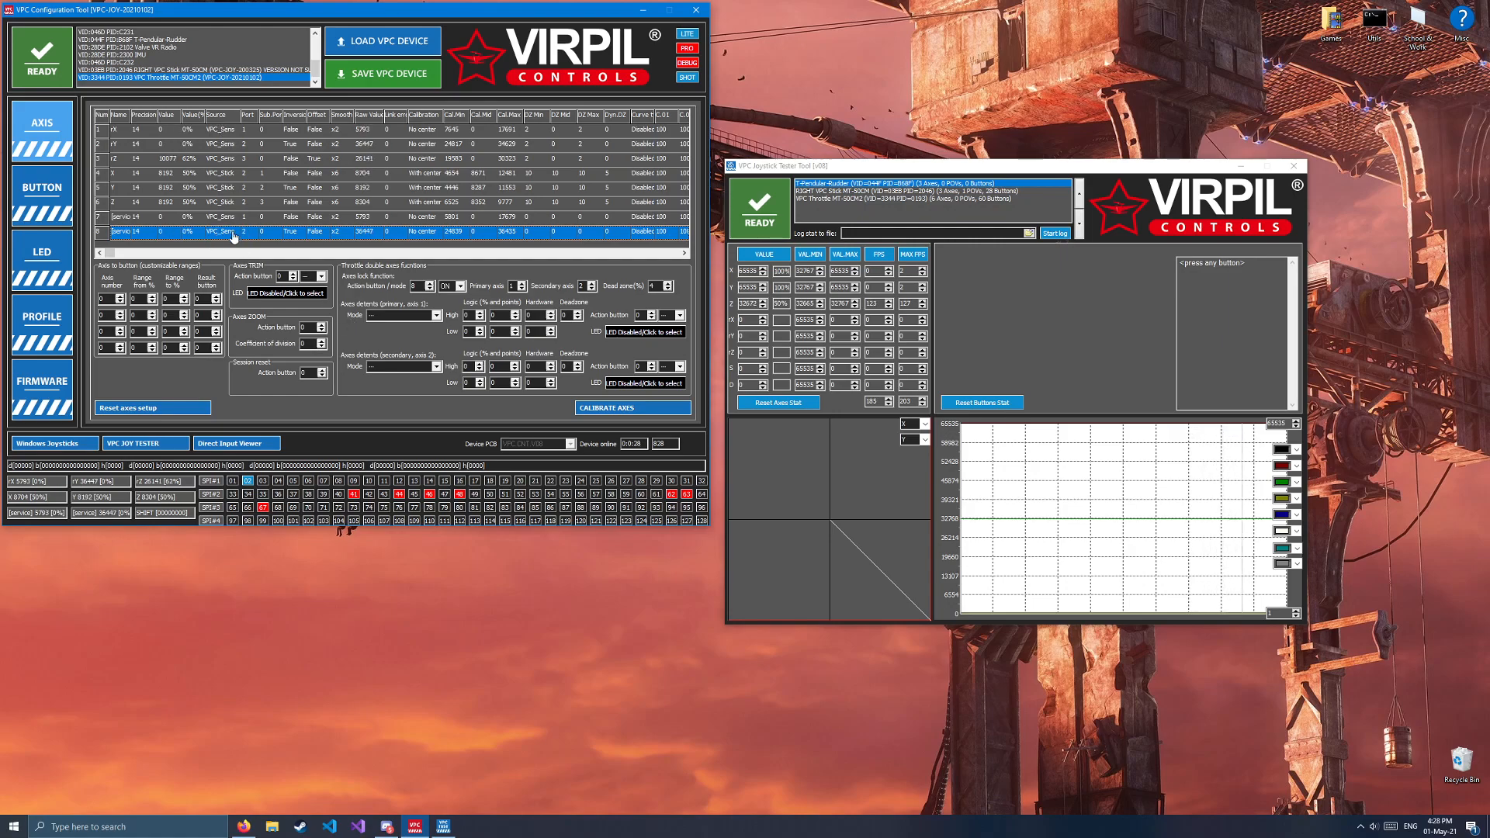
{"action": "left_click", "coordinate": [223, 144]}
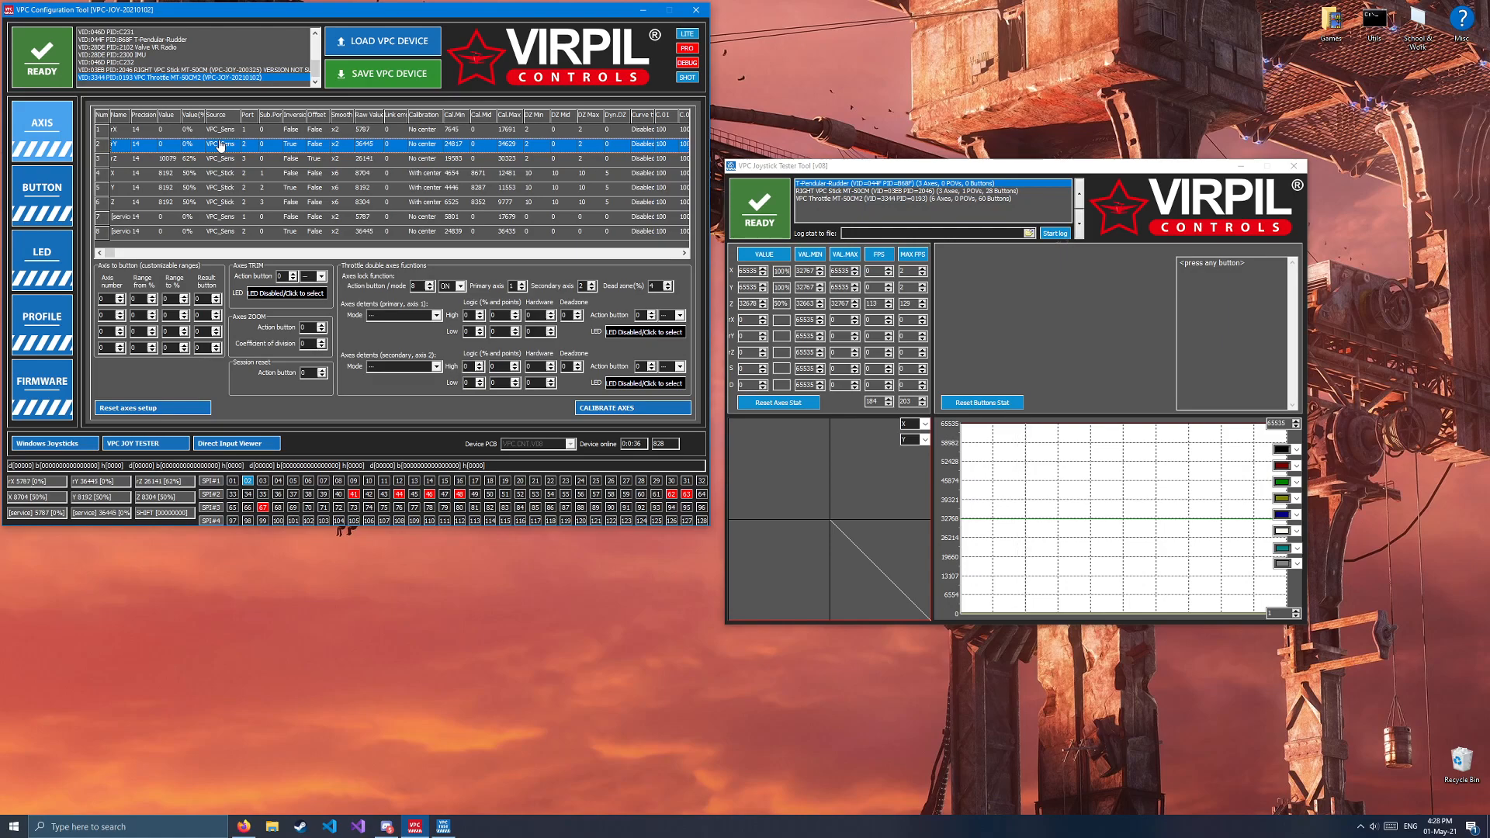
Step: Enable Axis to button at 0% on the z axis and save to the throttle
{"action": "left_click", "coordinate": [219, 217]}
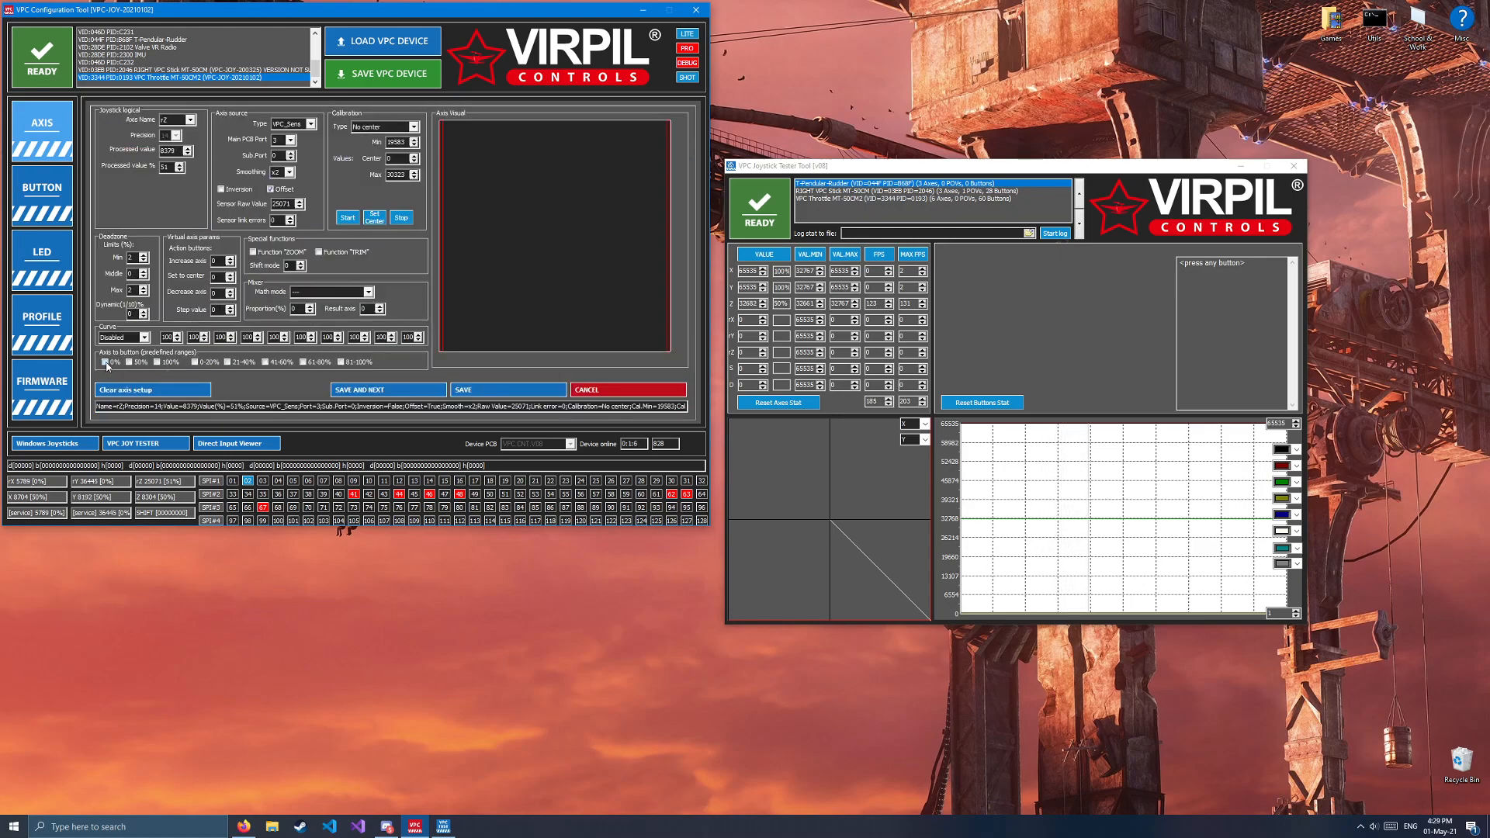
{"action": "left_click", "coordinate": [272, 363]}
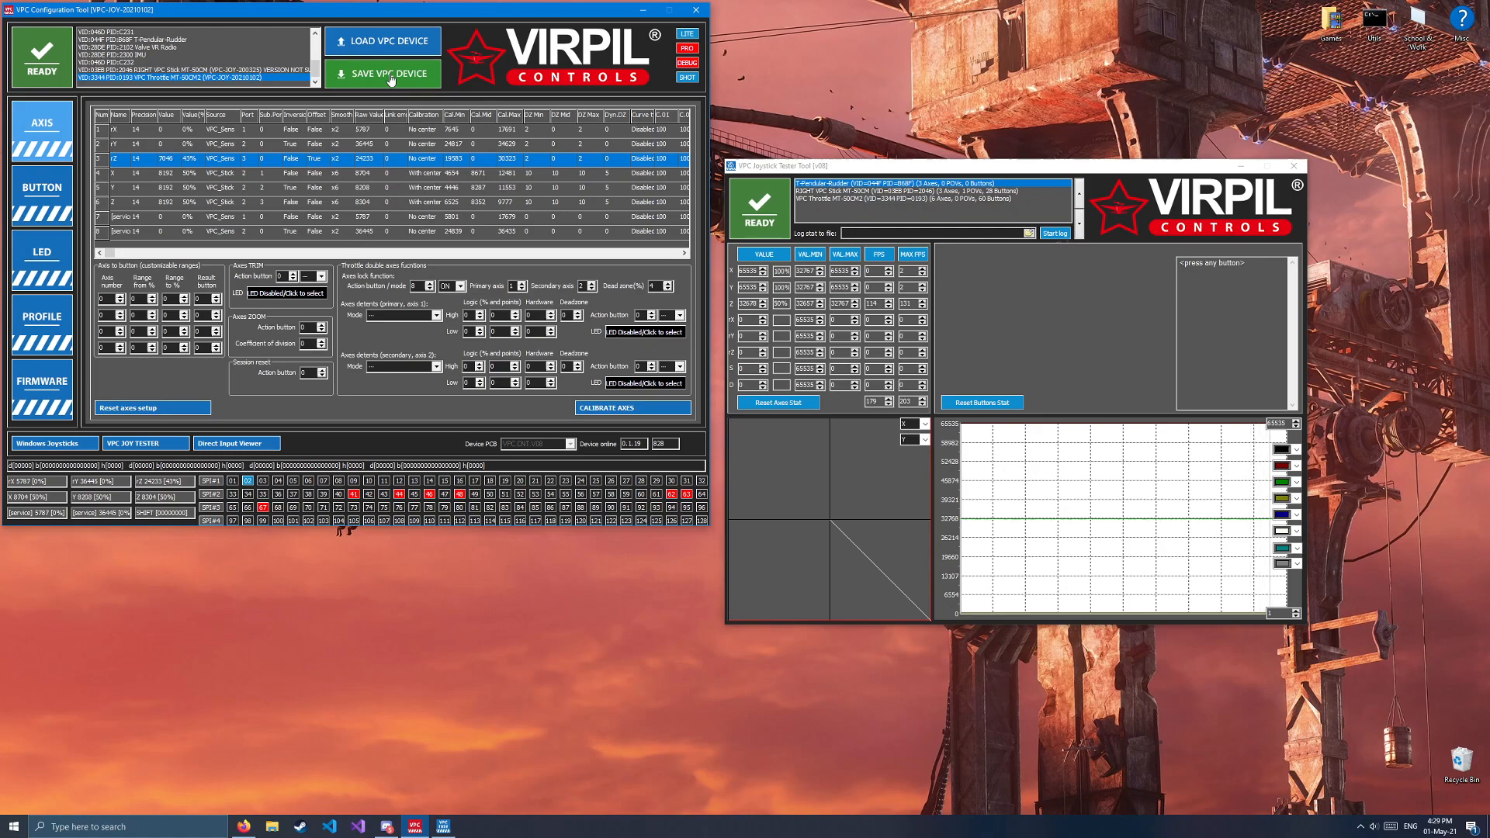
{"action": "left_click", "coordinate": [384, 73]}
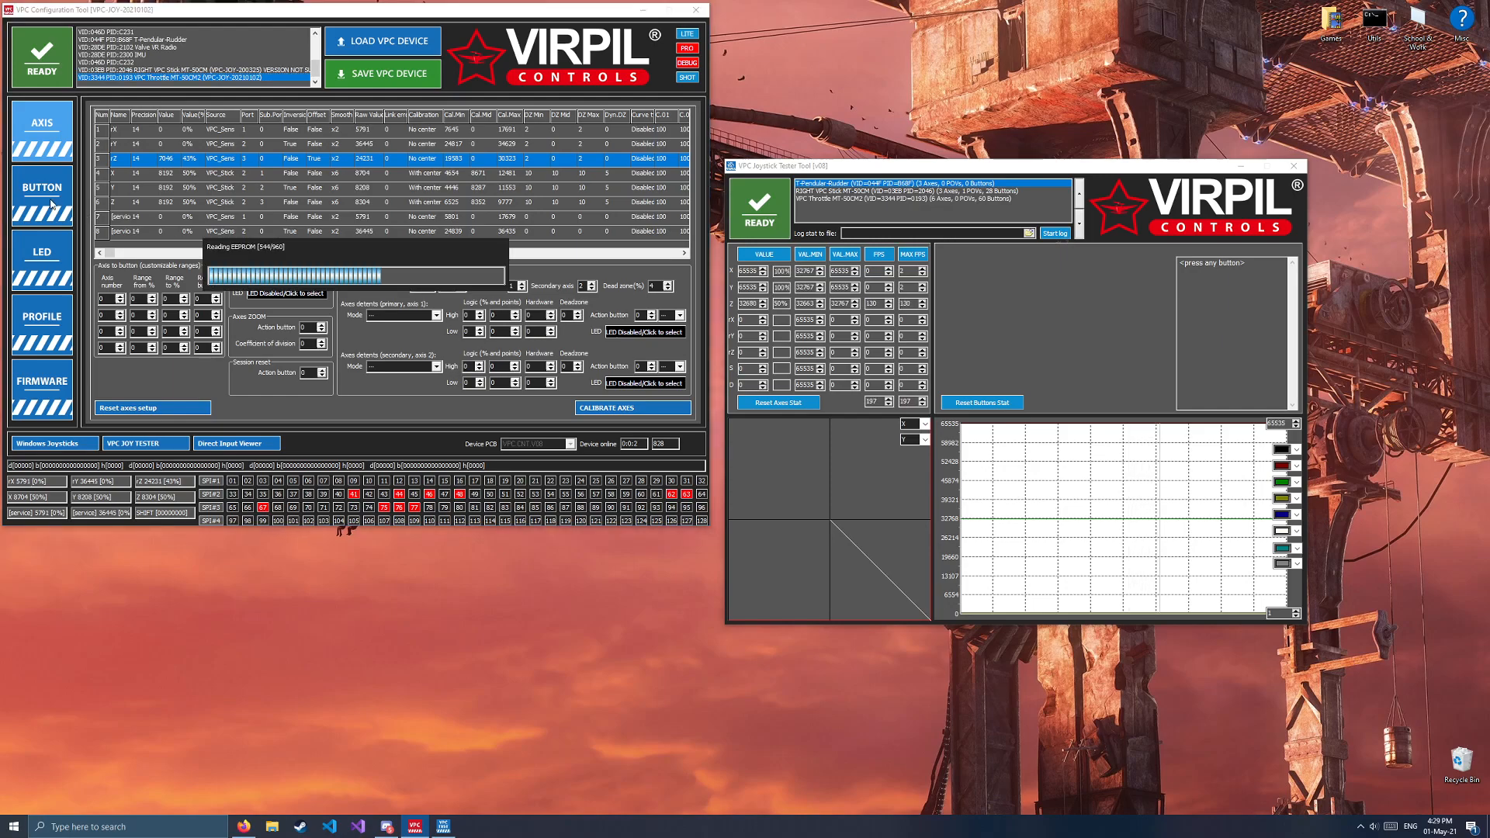
Step: Show the throttle's button setup with its grips, panel inputs and logical buttons
{"action": "left_click", "coordinate": [41, 190]}
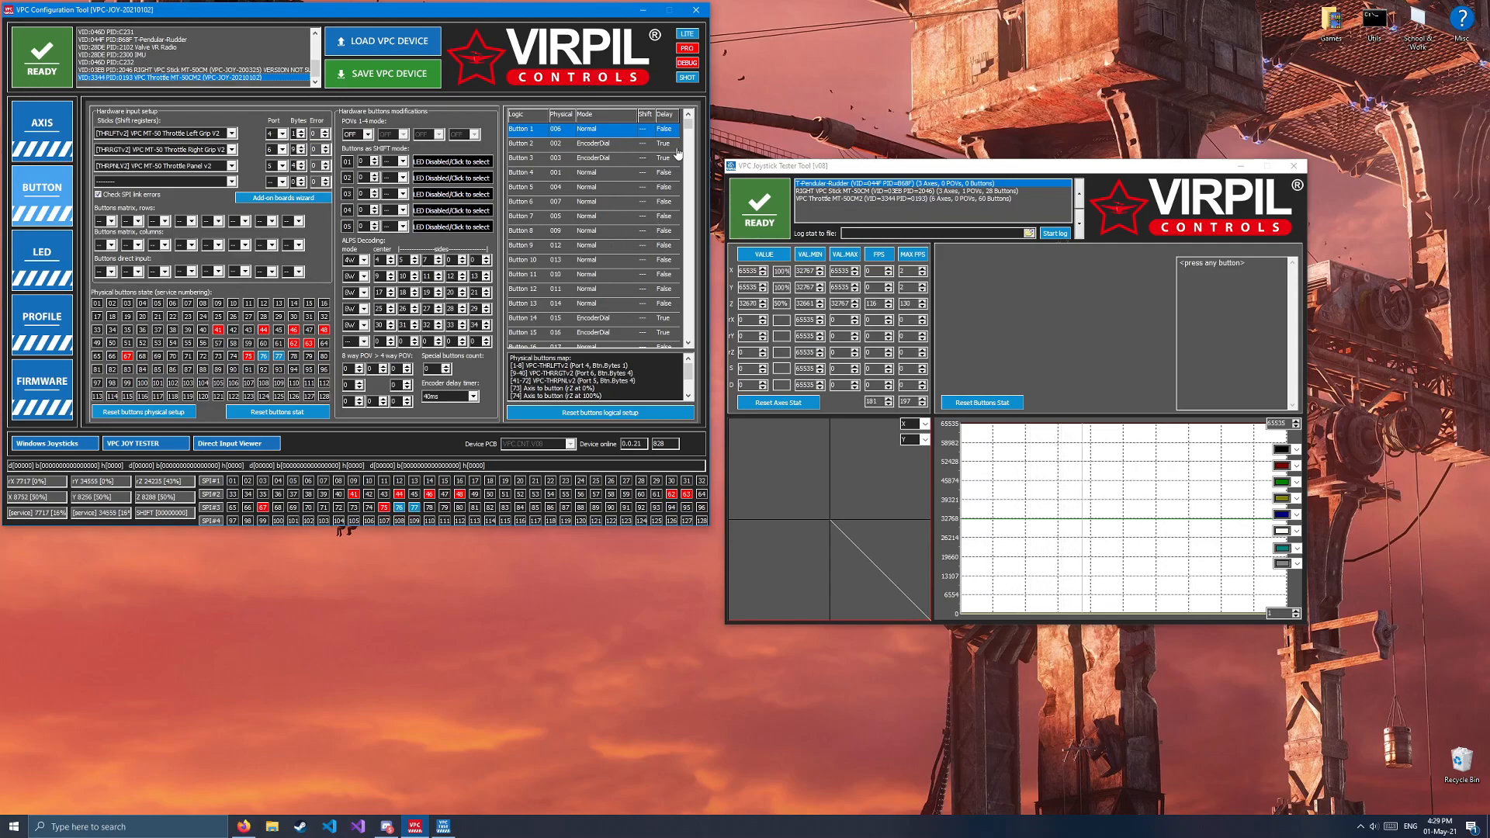
Step: Scroll down to logical Button 61 and save its physical input assignment
{"action": "scroll", "scroll_direction": "down", "scroll_amount": 3}
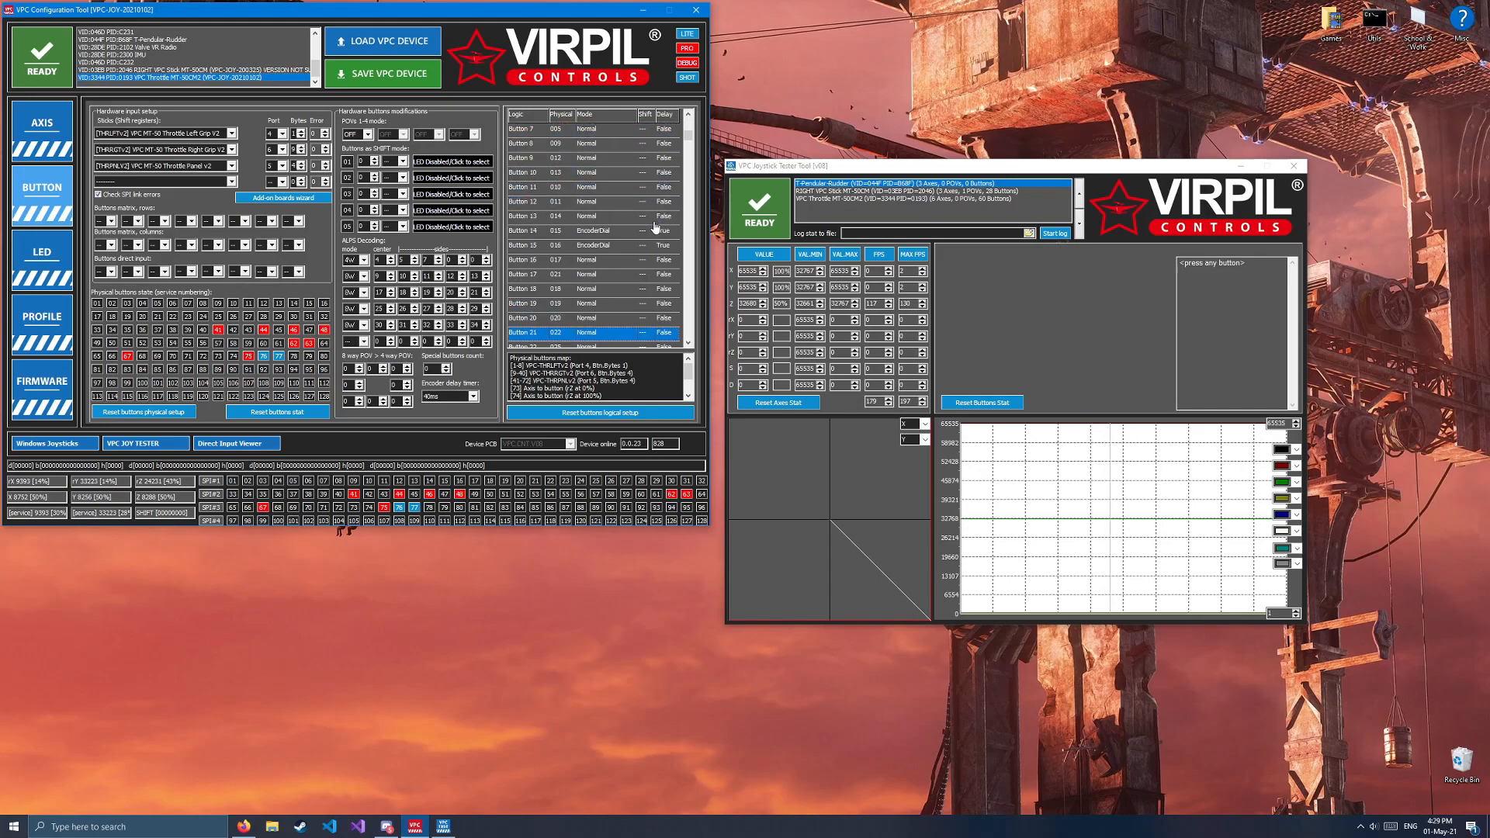
{"action": "scroll", "scroll_direction": "down", "scroll_amount": 3}
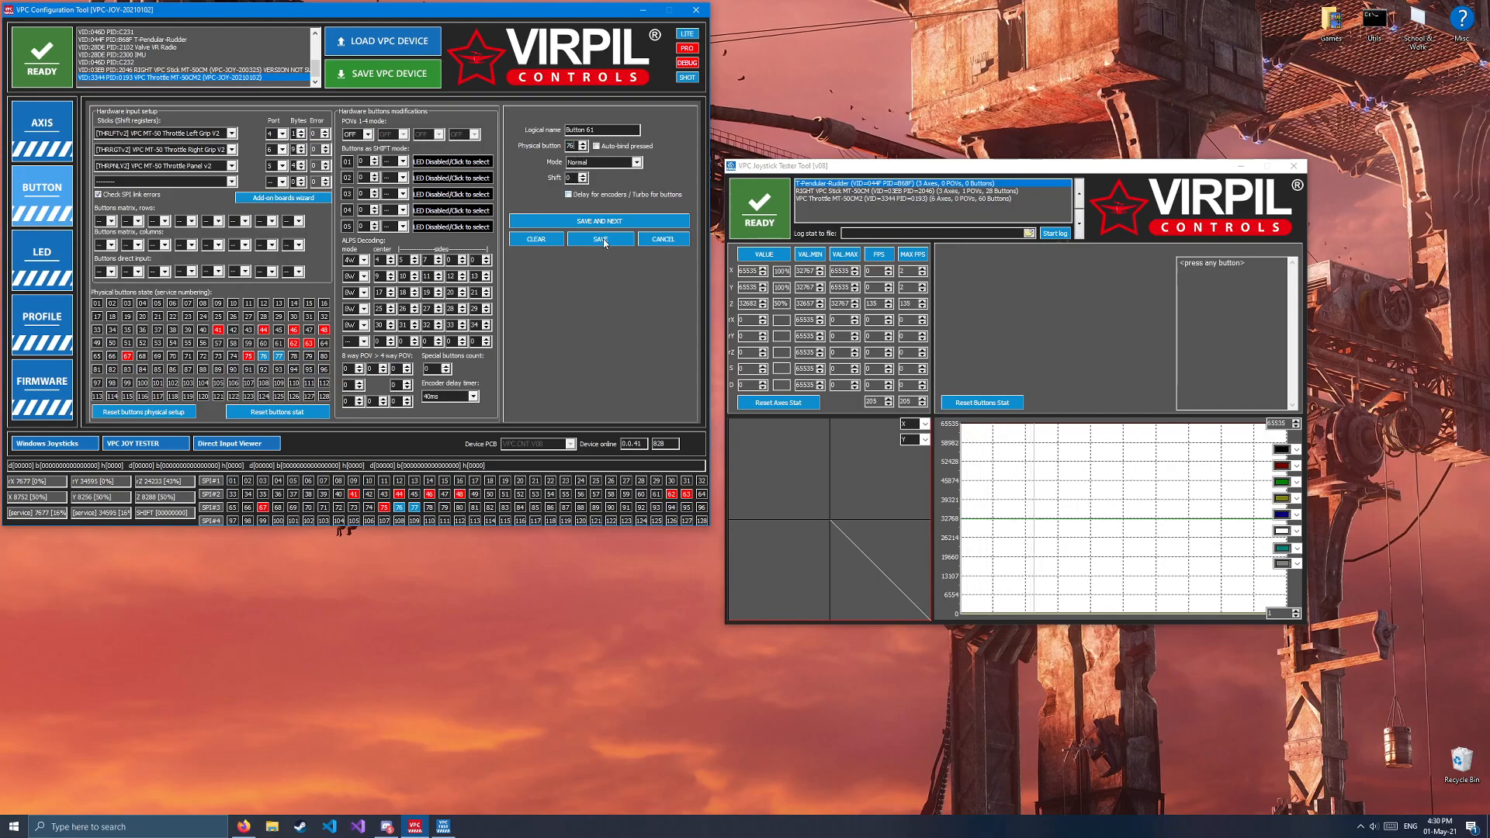
{"action": "left_click", "coordinate": [598, 220]}
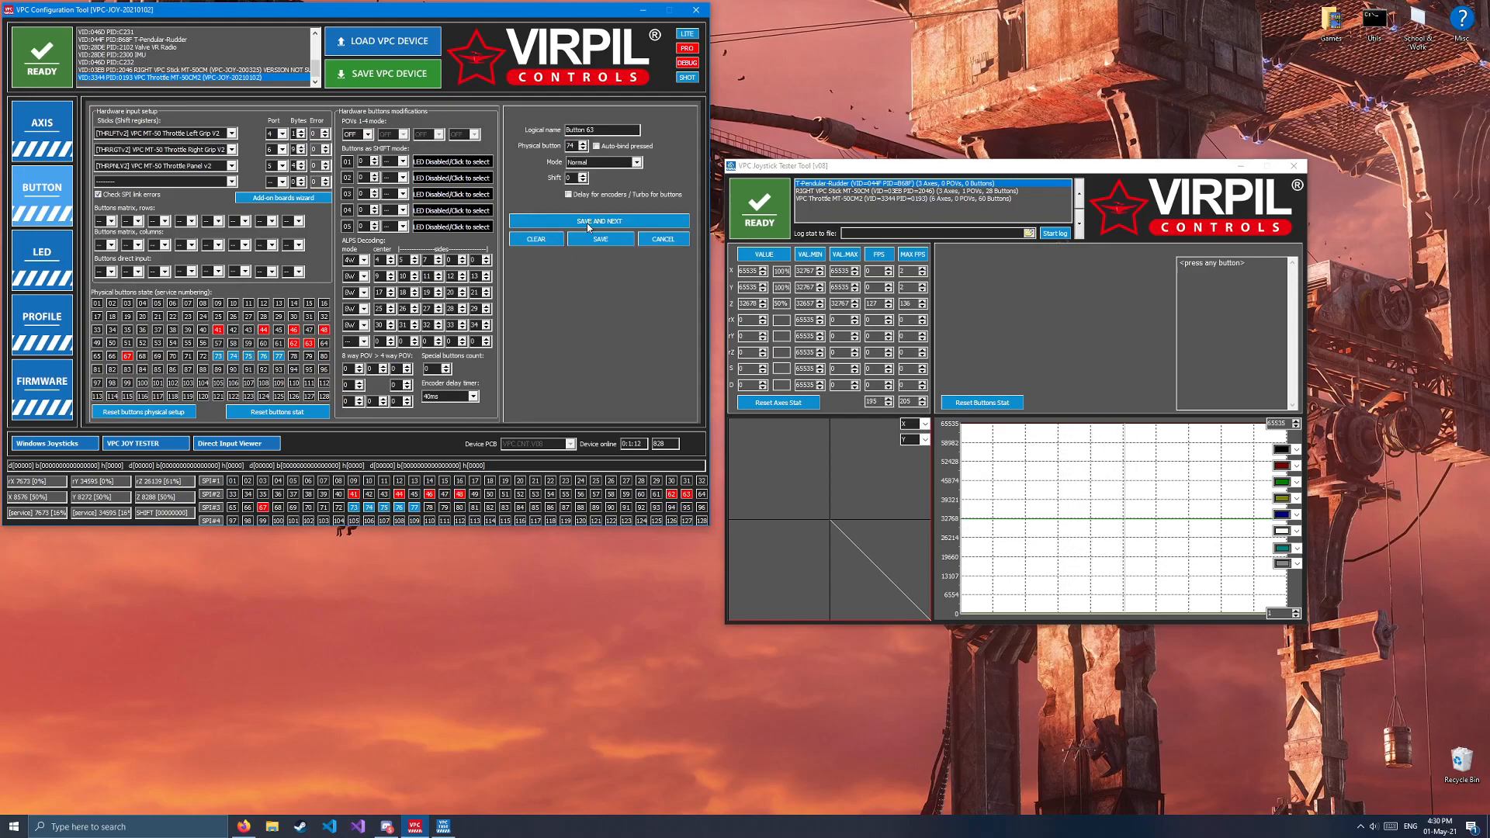
Step: Save the Button 62 and 63 mappings, with Button 63 on physical input 79
{"action": "left_click", "coordinate": [597, 220]}
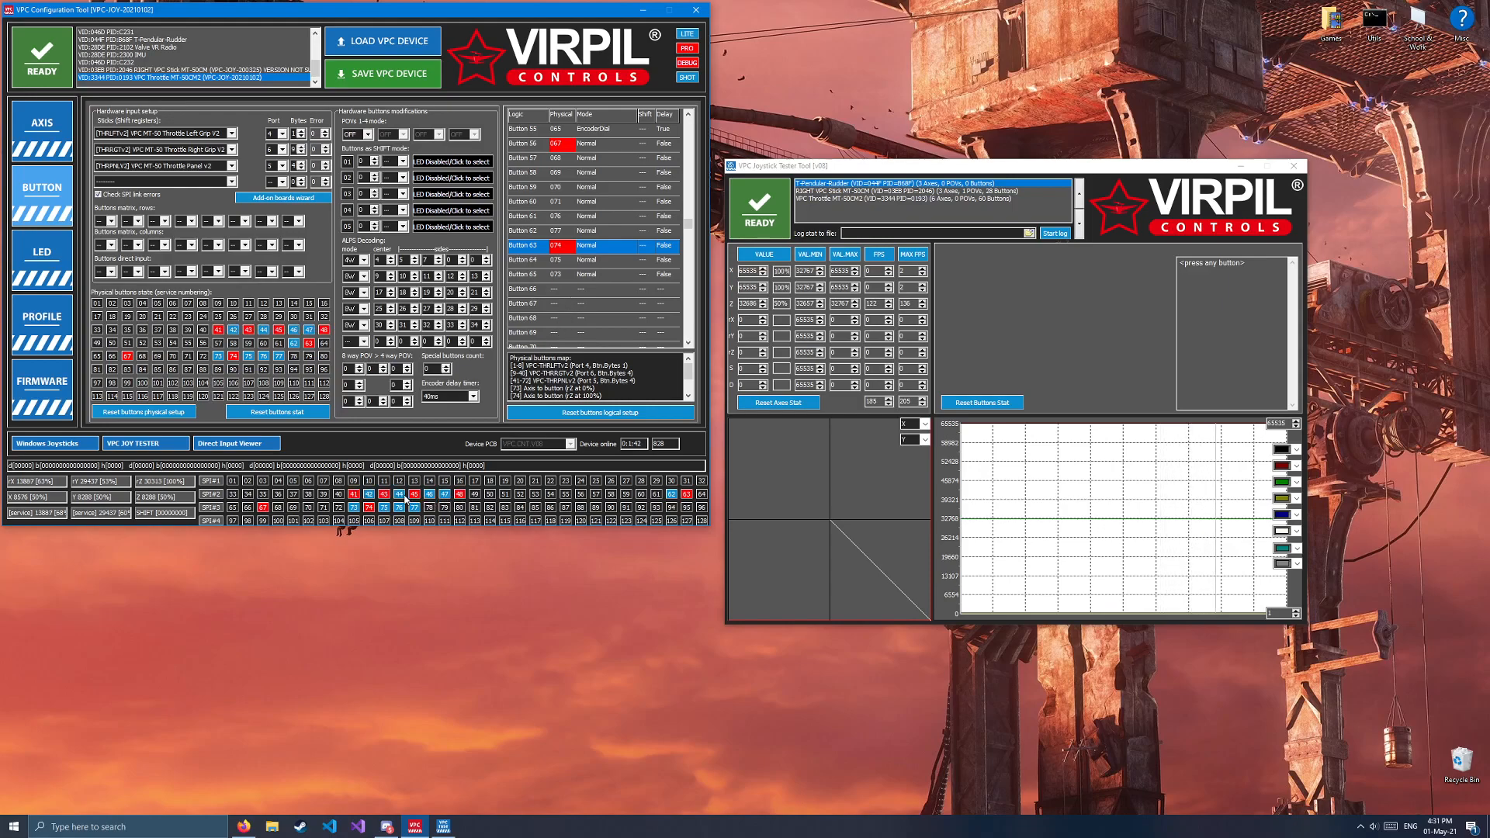
Step: Insert logical Button 34 on physical input 041 and rearrange the following assignments
{"action": "scroll", "scroll_direction": "up", "scroll_amount": 3}
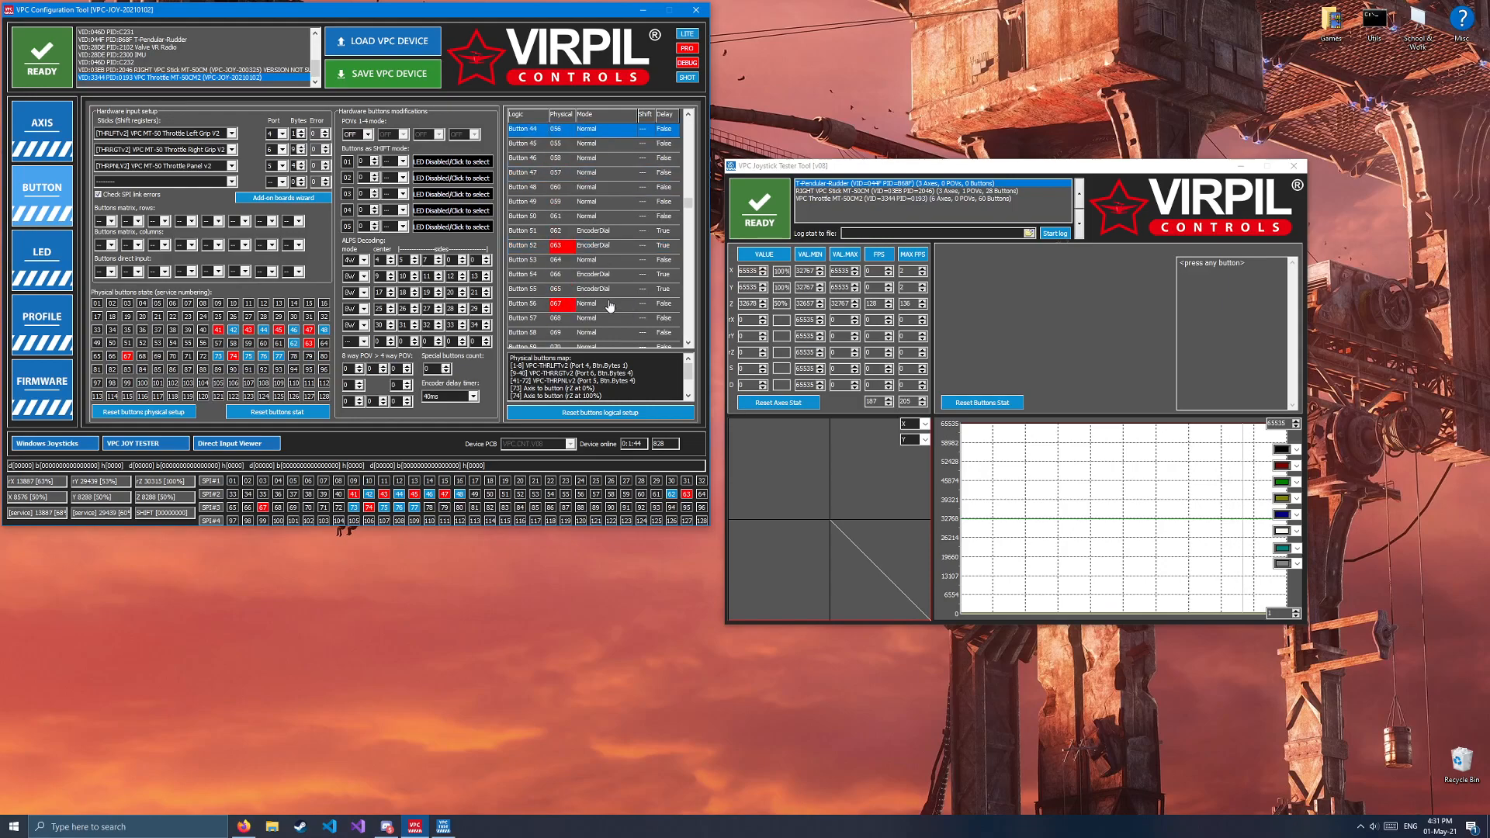
{"action": "scroll", "scroll_direction": "up", "scroll_amount": 3}
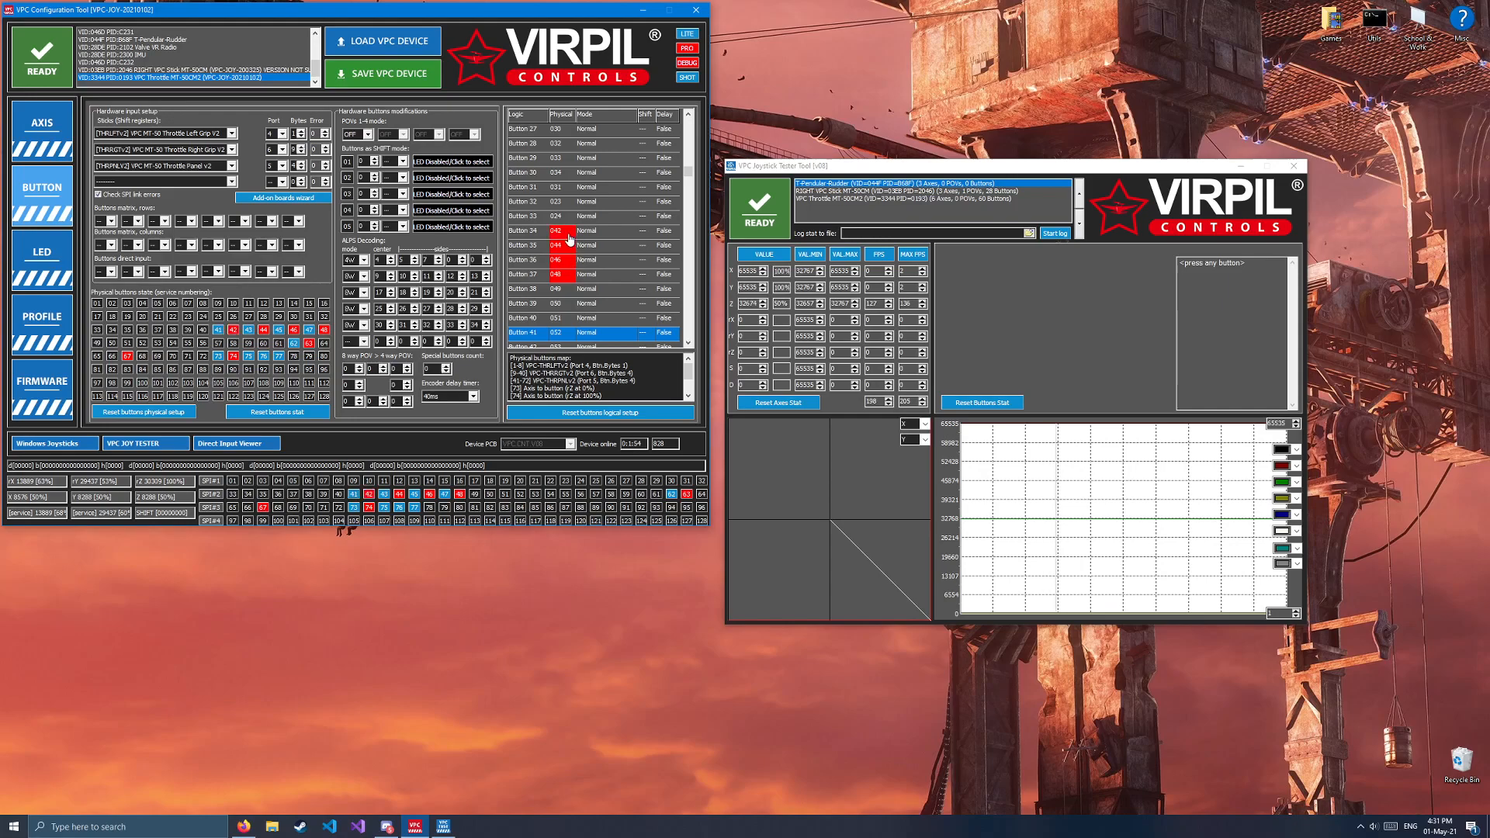
{"action": "left_click", "coordinate": [561, 231]}
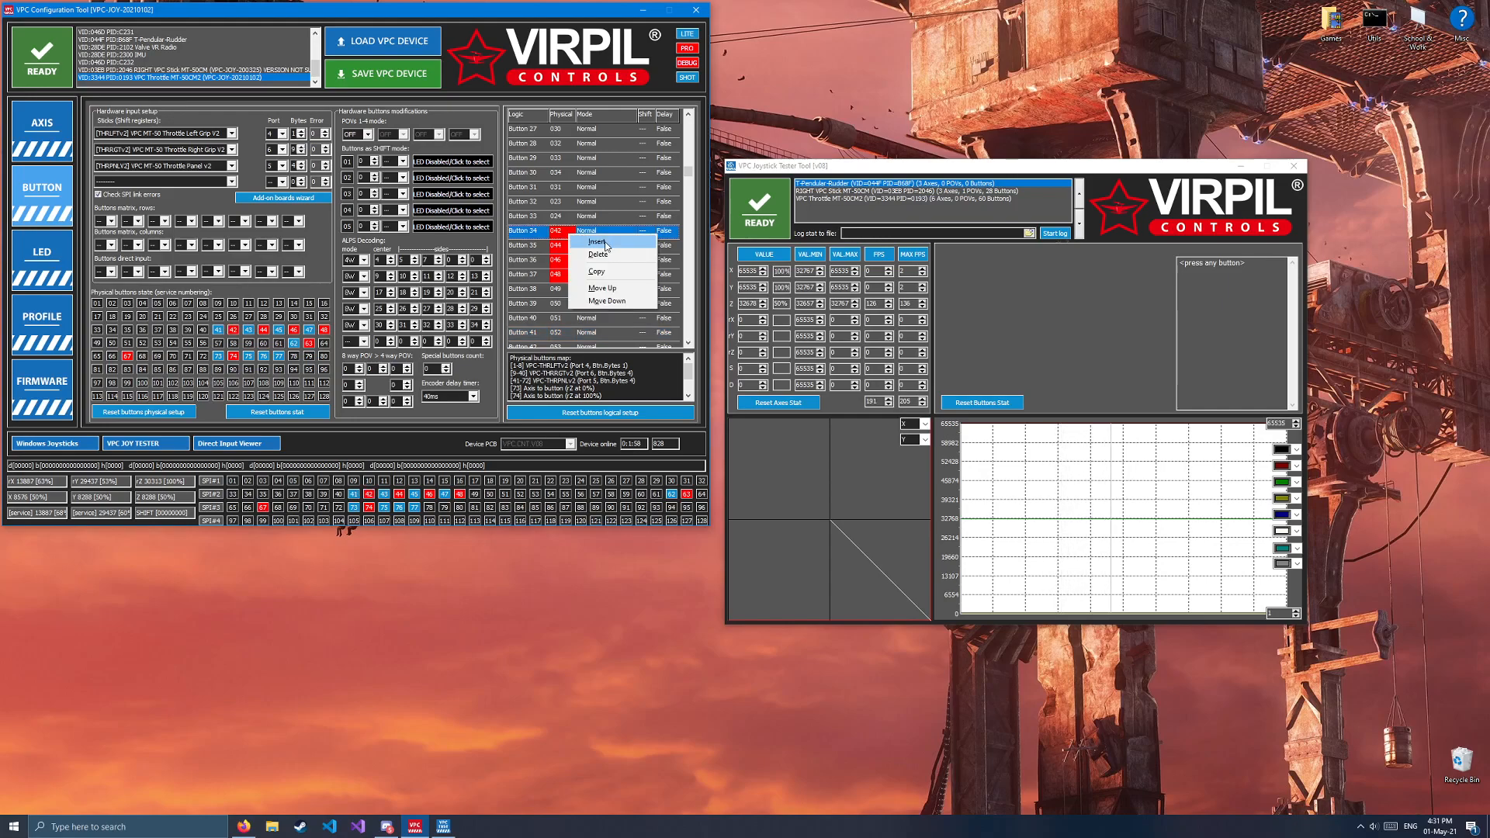
{"action": "left_click", "coordinate": [596, 241]}
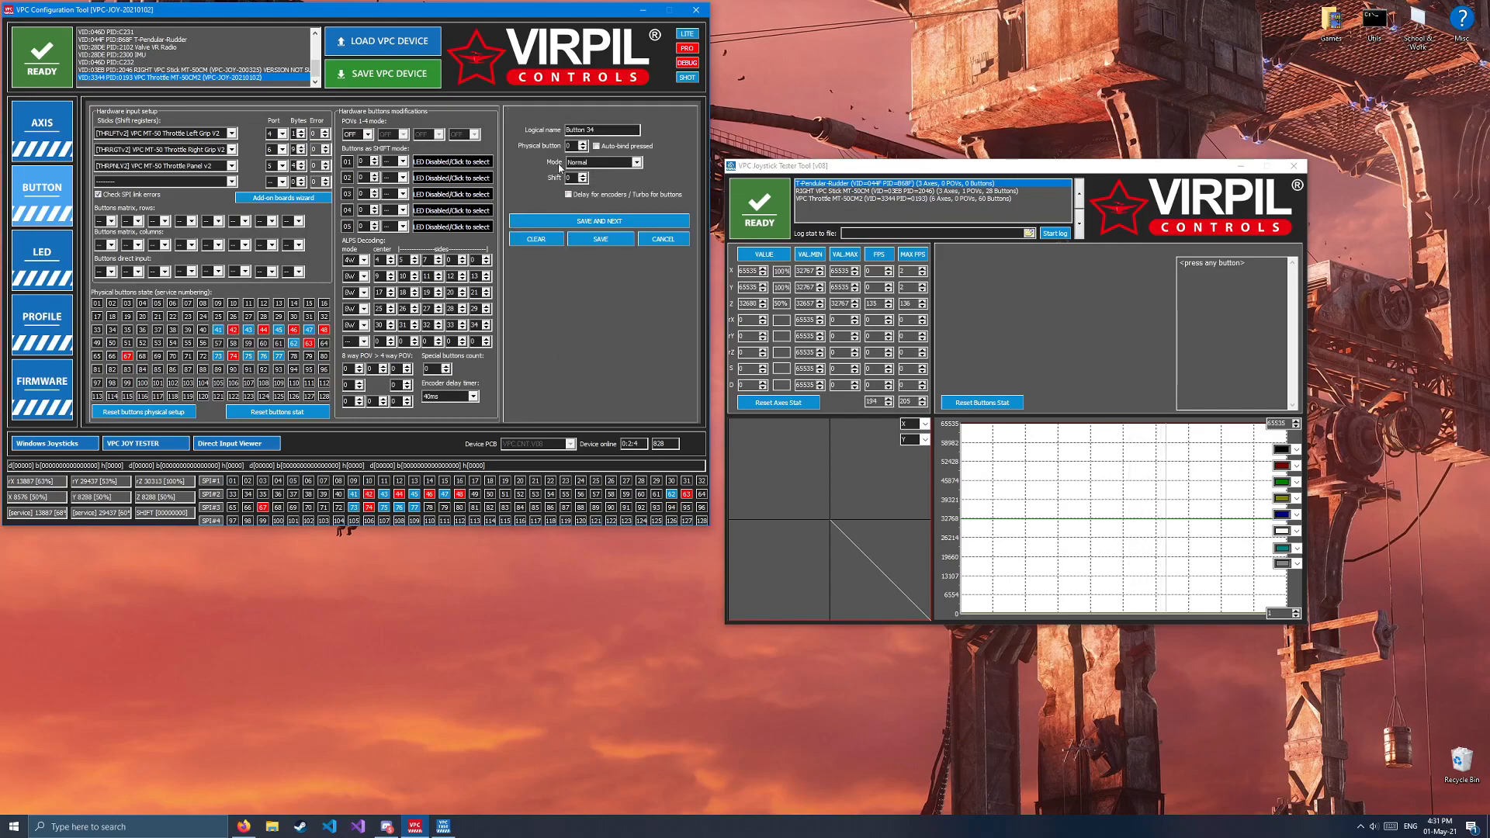
{"action": "left_click", "coordinate": [574, 145]}
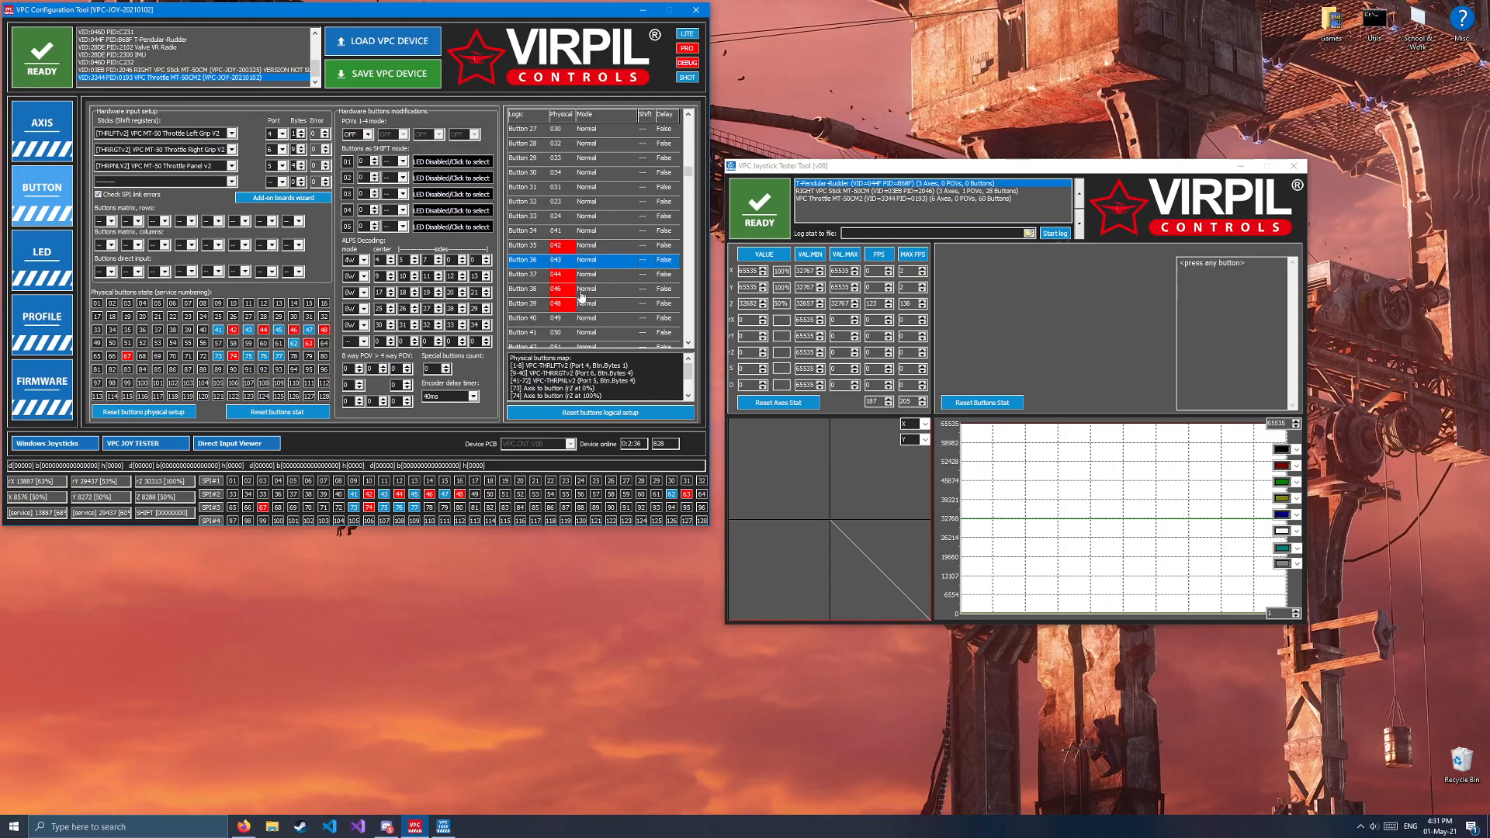
{"action": "right_click", "coordinate": [556, 288]}
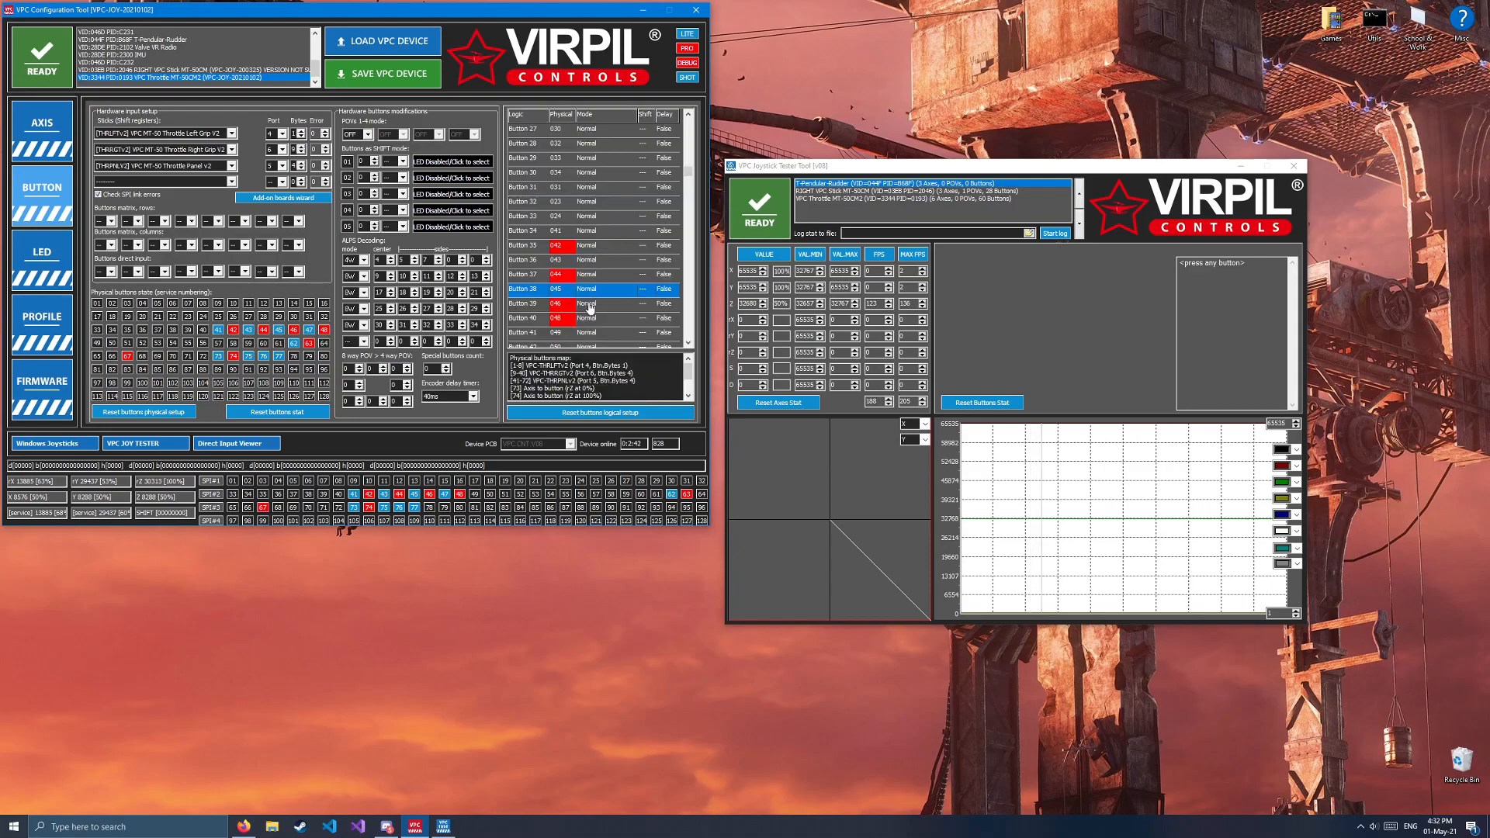
{"action": "right_click", "coordinate": [589, 317]}
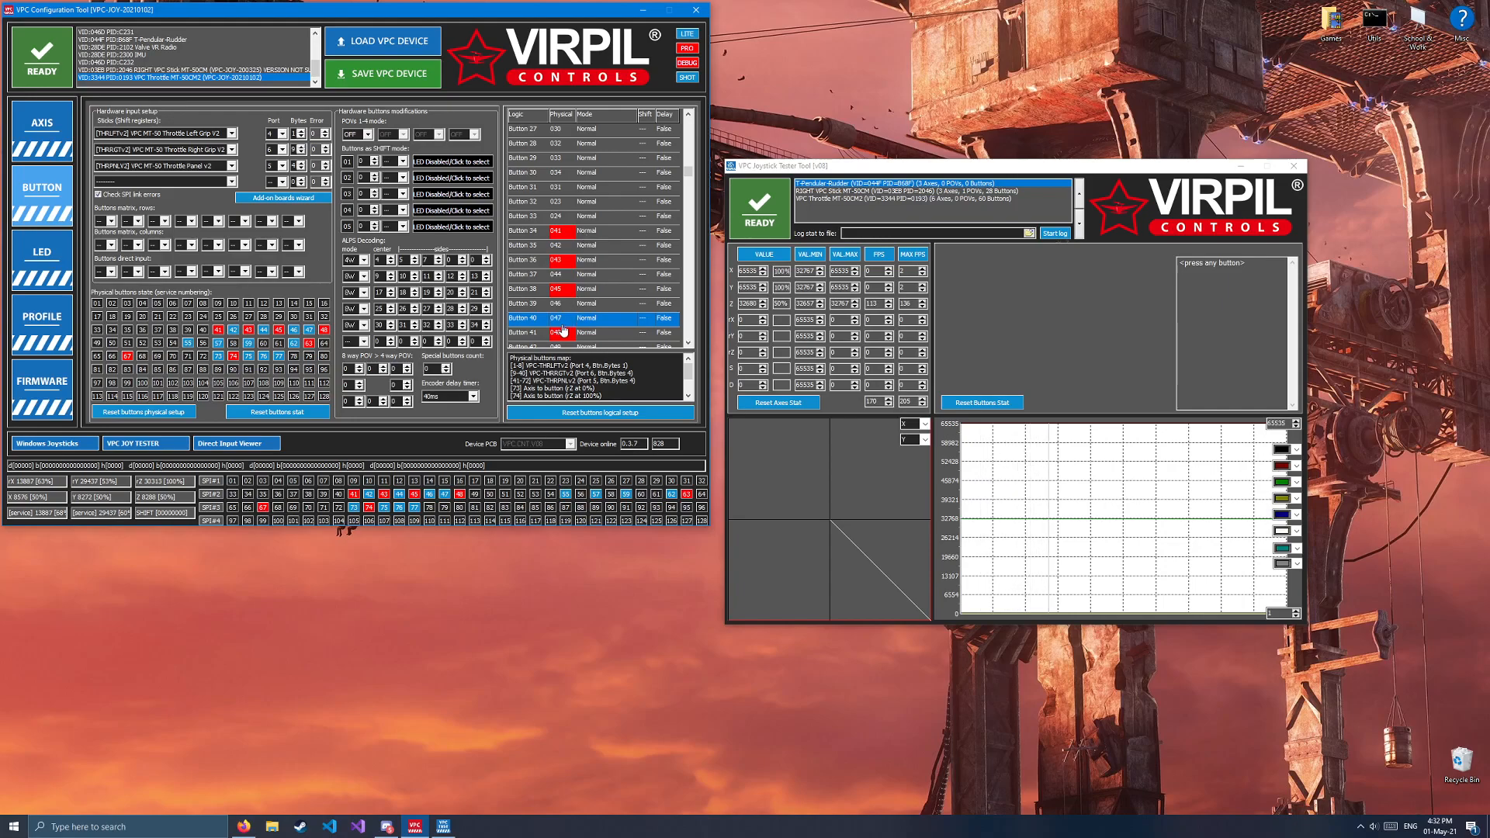
{"action": "left_click", "coordinate": [636, 161]}
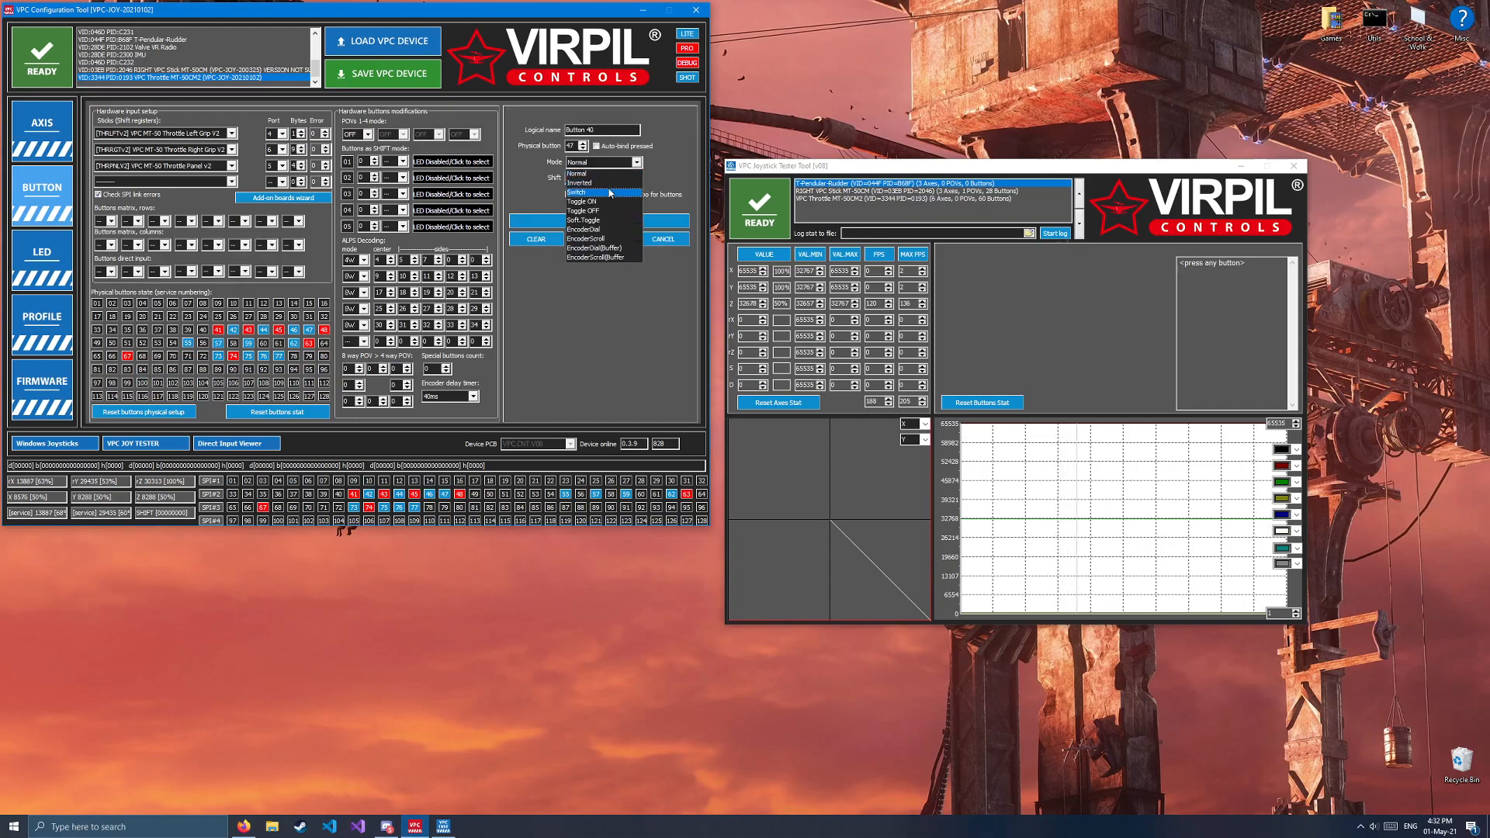
{"action": "mouse_move", "coordinate": [584, 210]}
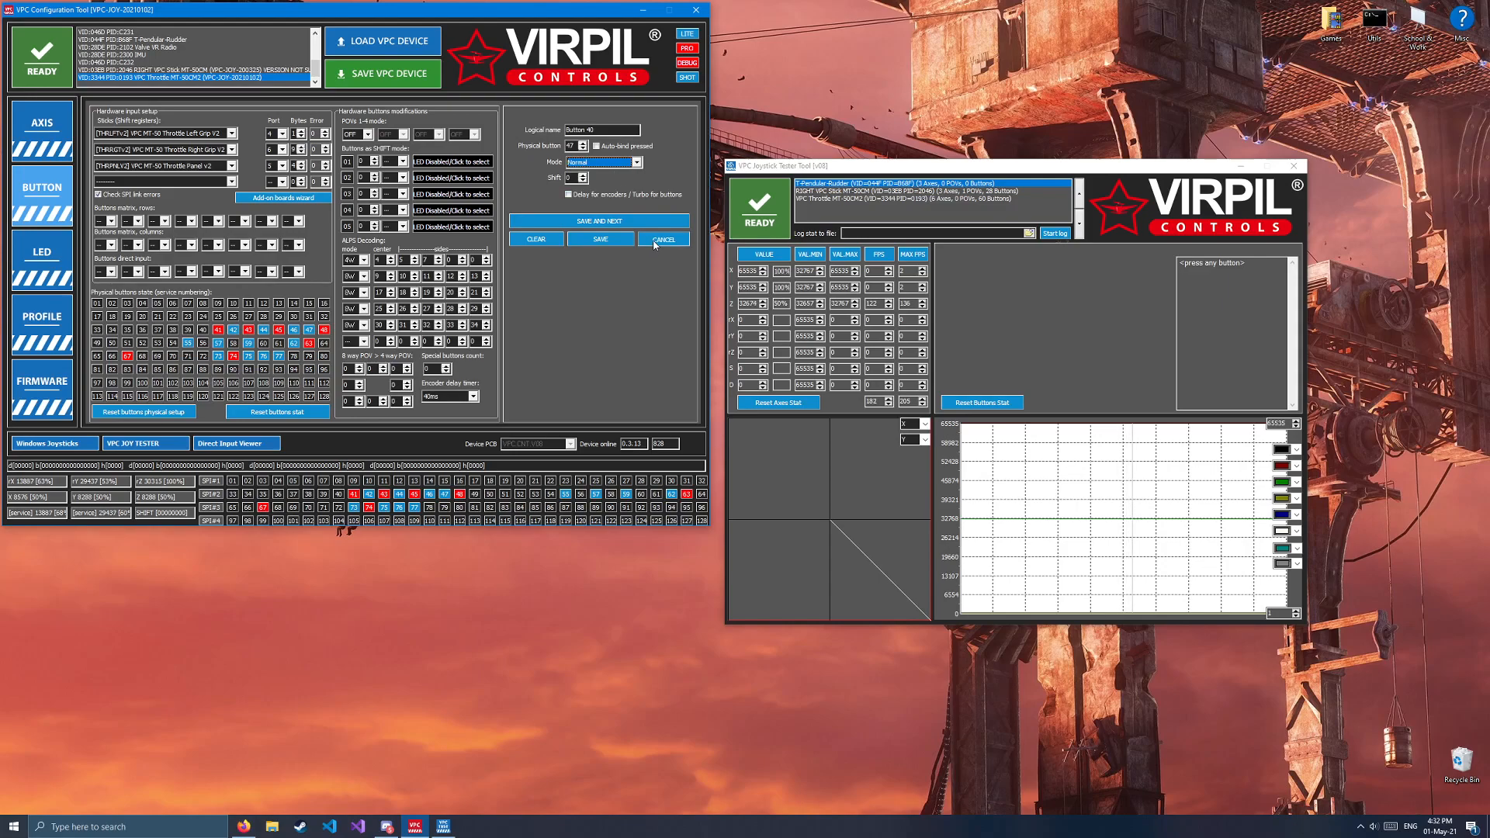
{"action": "left_click", "coordinate": [664, 239]}
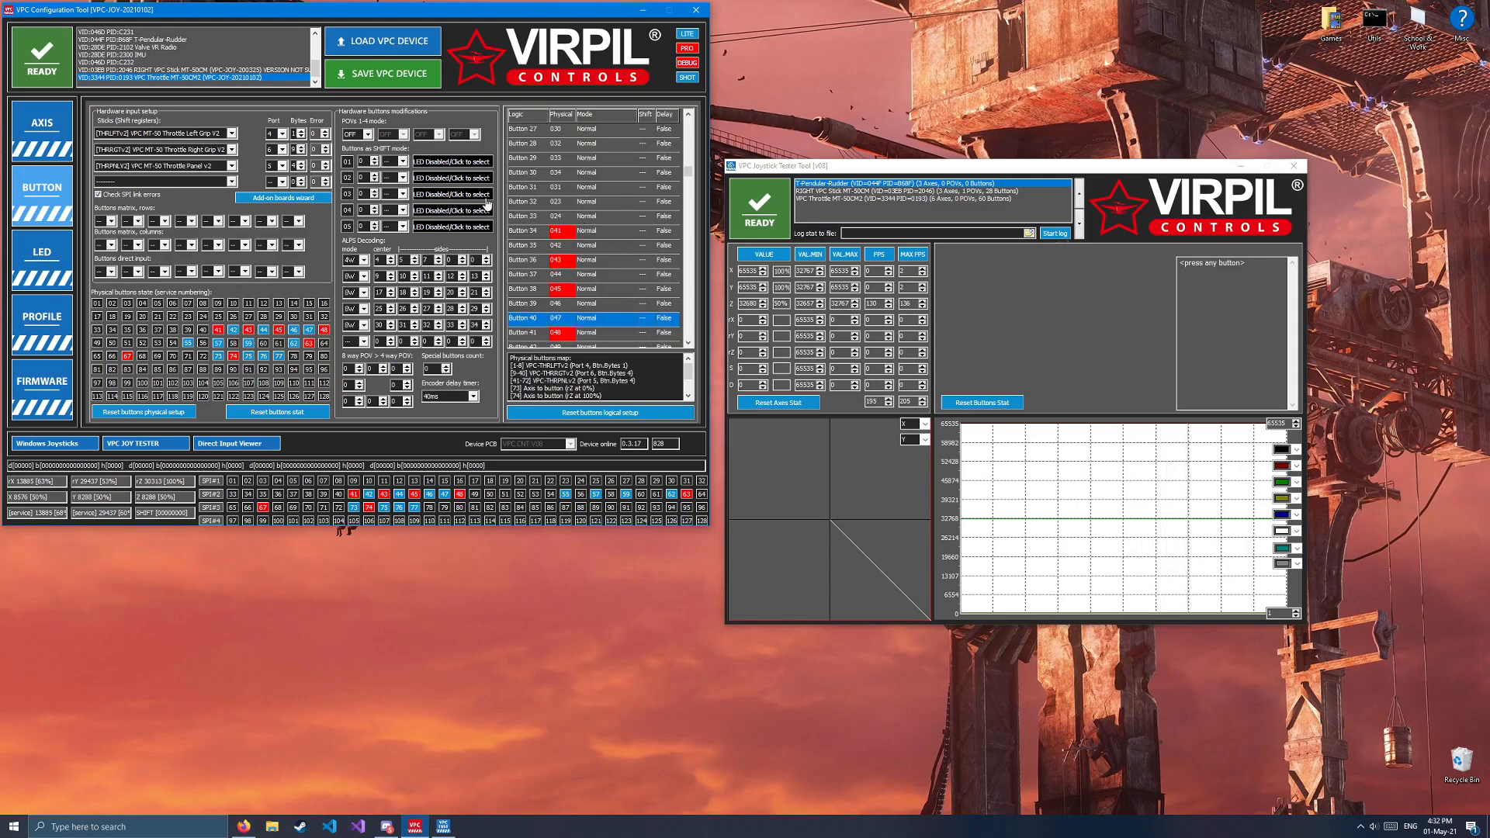
Step: Write the button profile to the throttle's EEPROM and wait for the device restart
{"action": "left_click", "coordinate": [382, 73]}
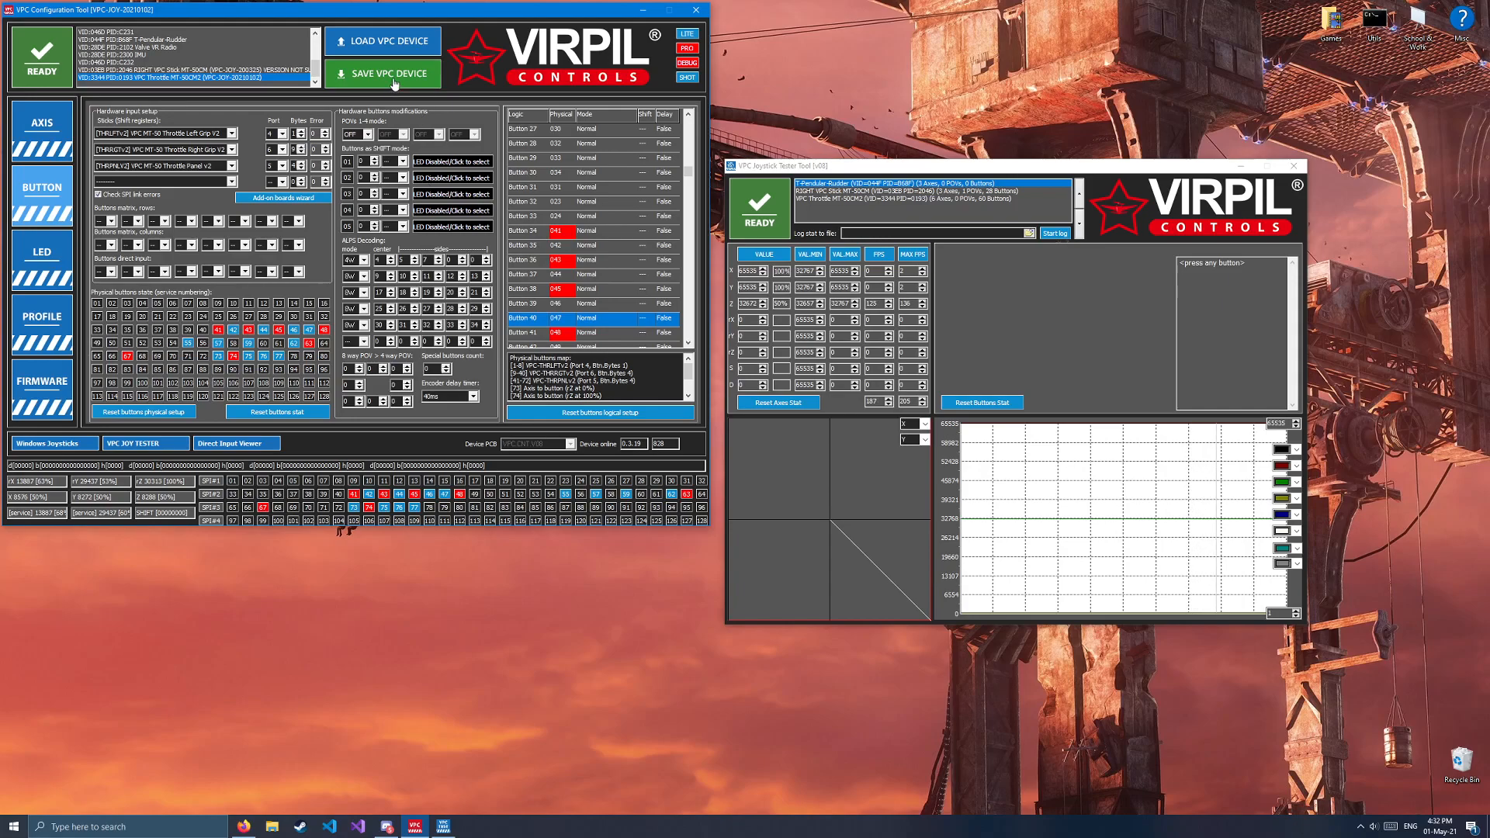
{"action": "left_click", "coordinate": [382, 73]}
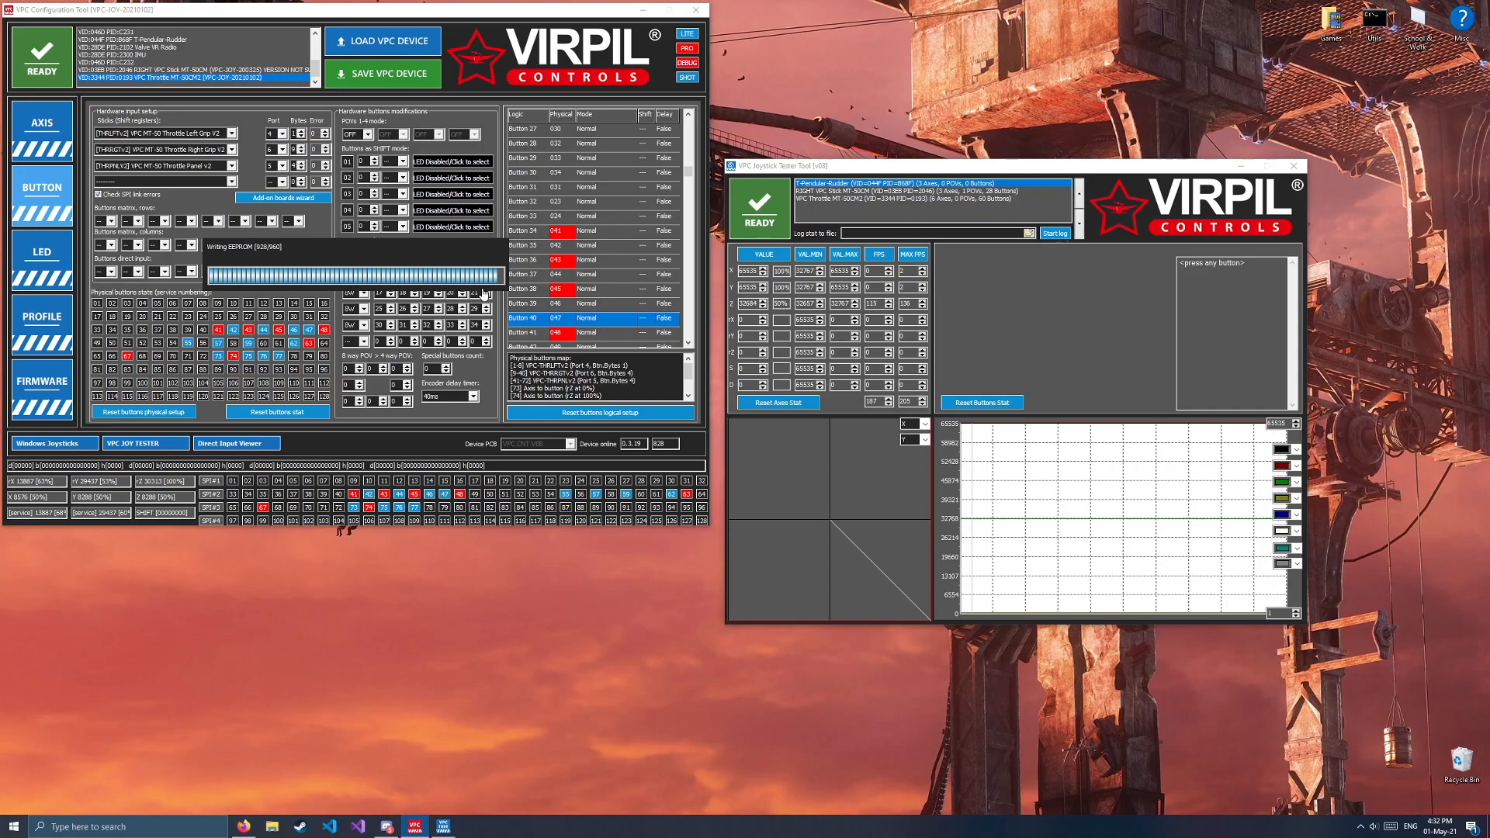
{"action": "left_click", "coordinate": [42, 128]}
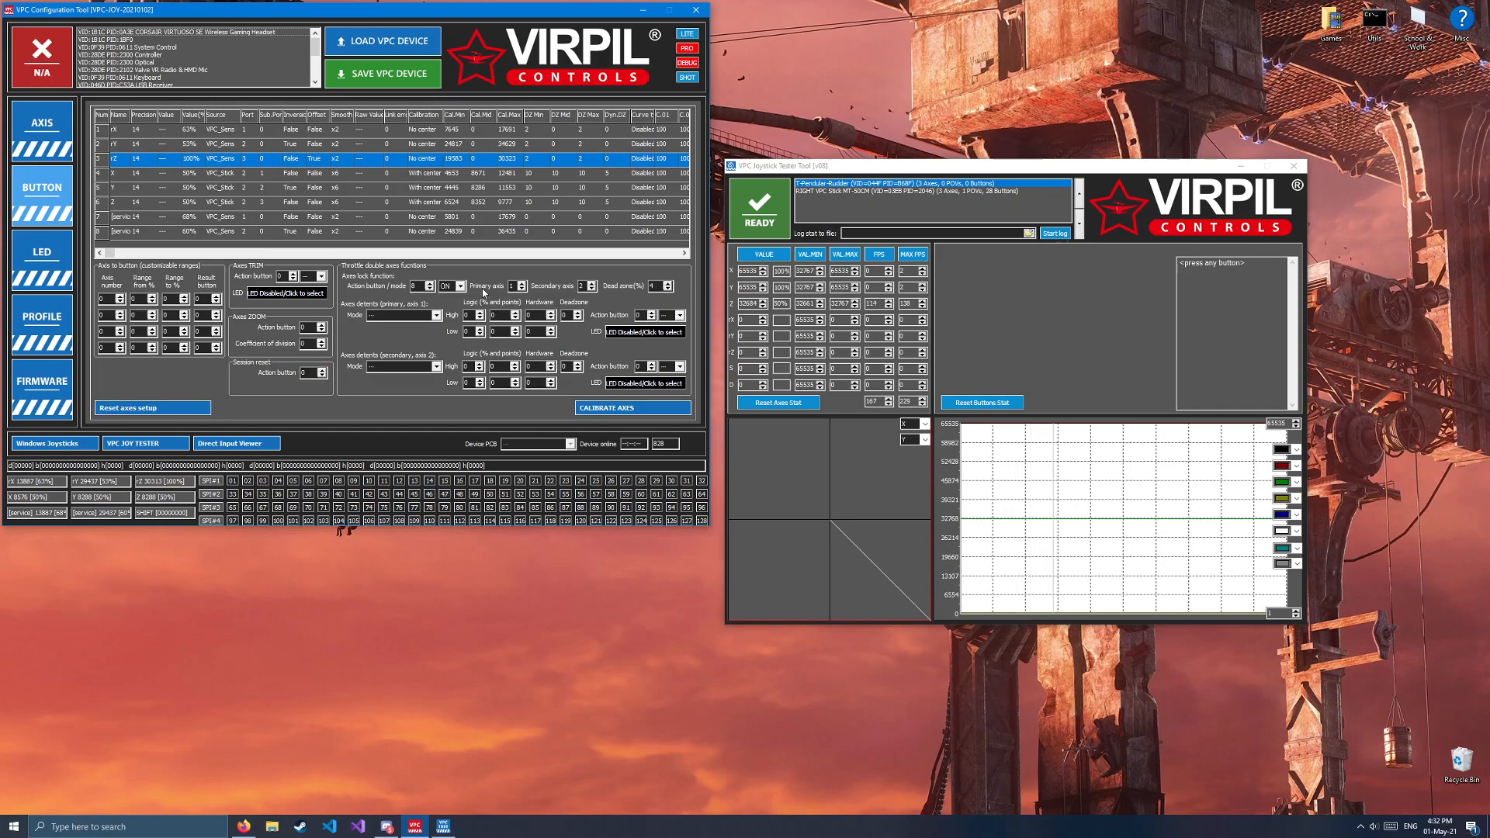
{"action": "left_click", "coordinate": [42, 194]}
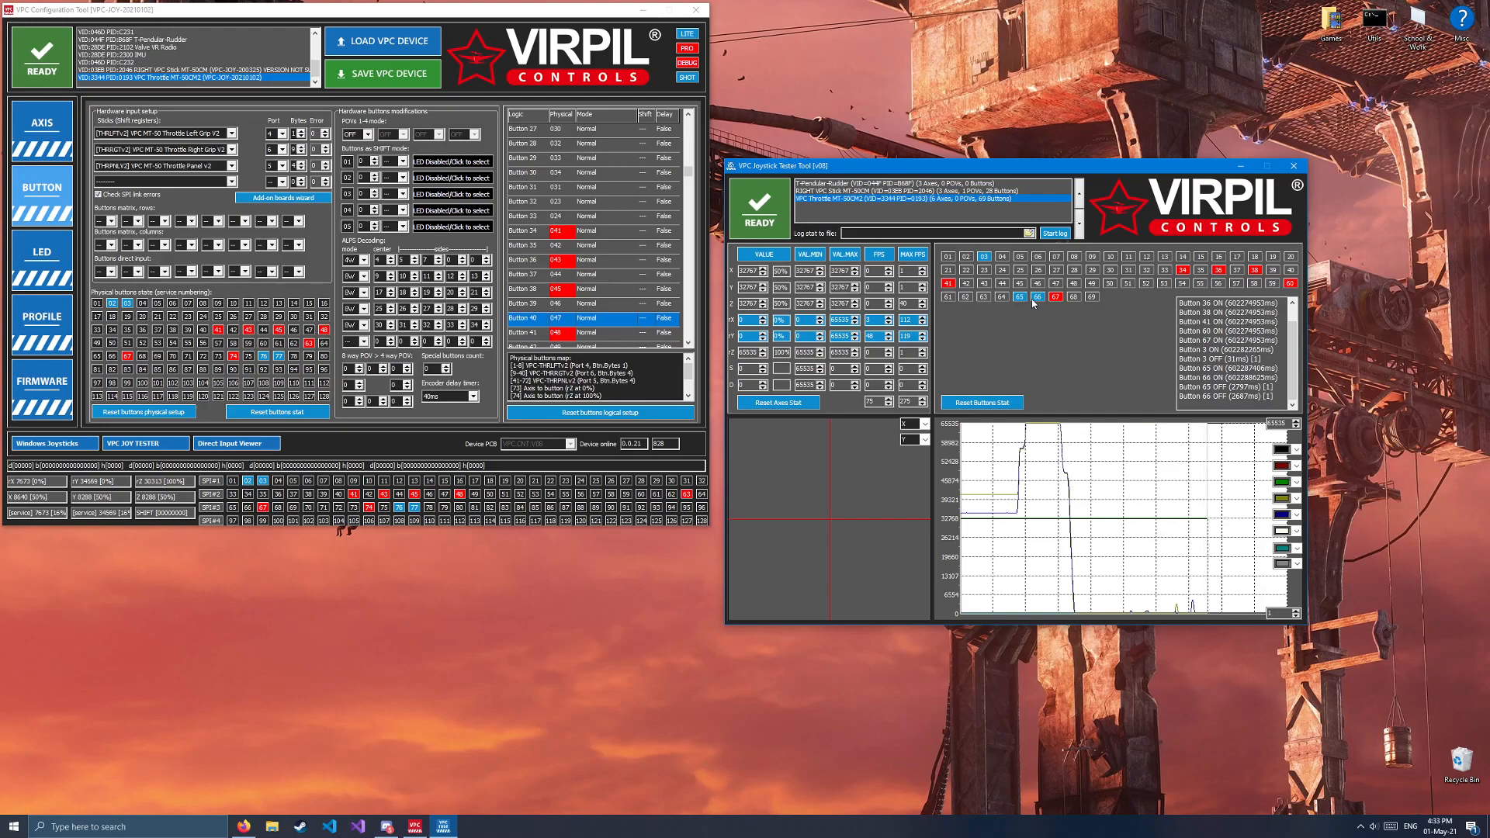
{"action": "mouse_move", "coordinate": [1083, 335]}
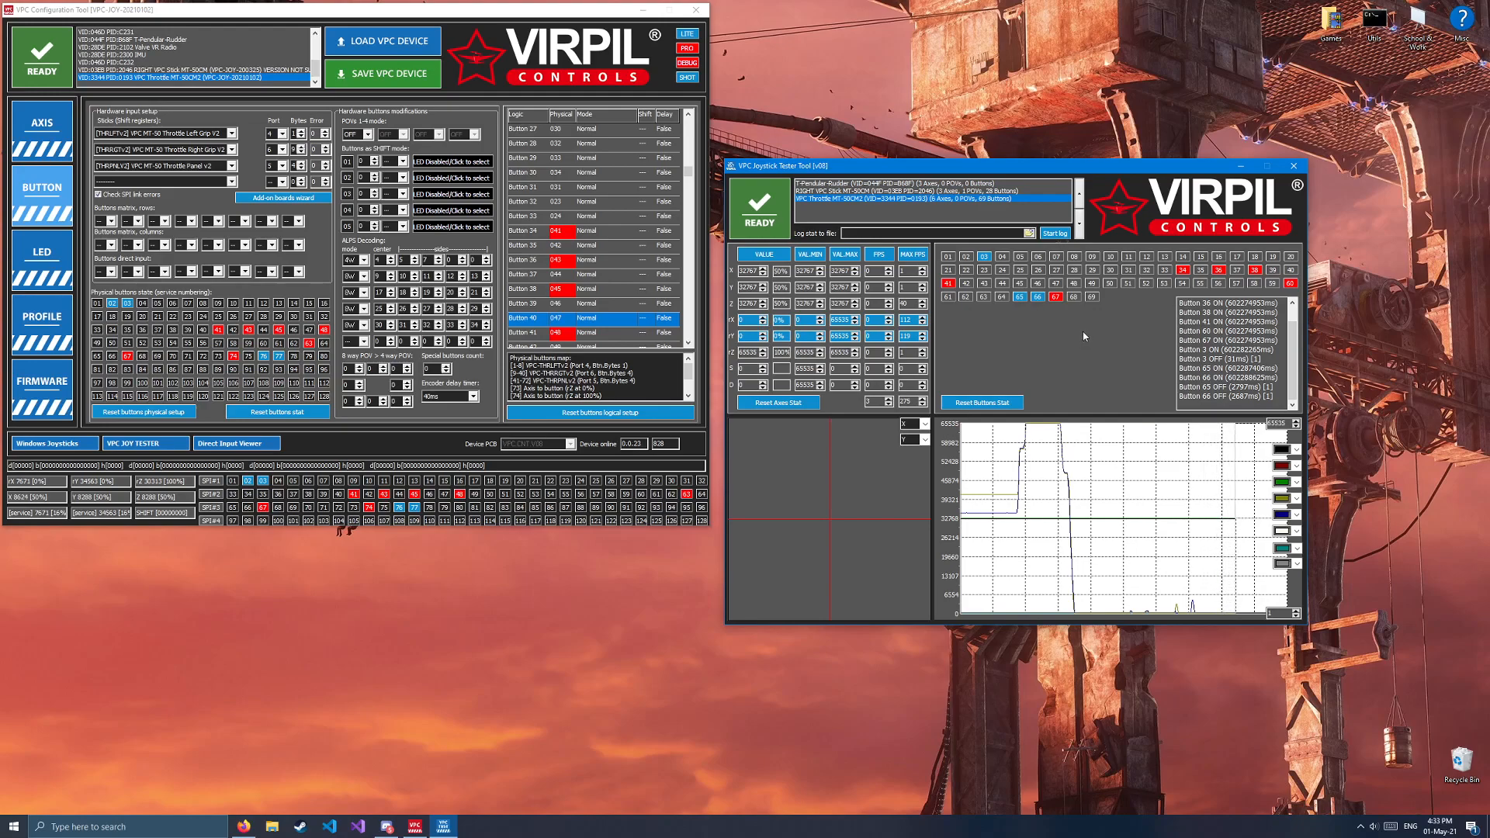